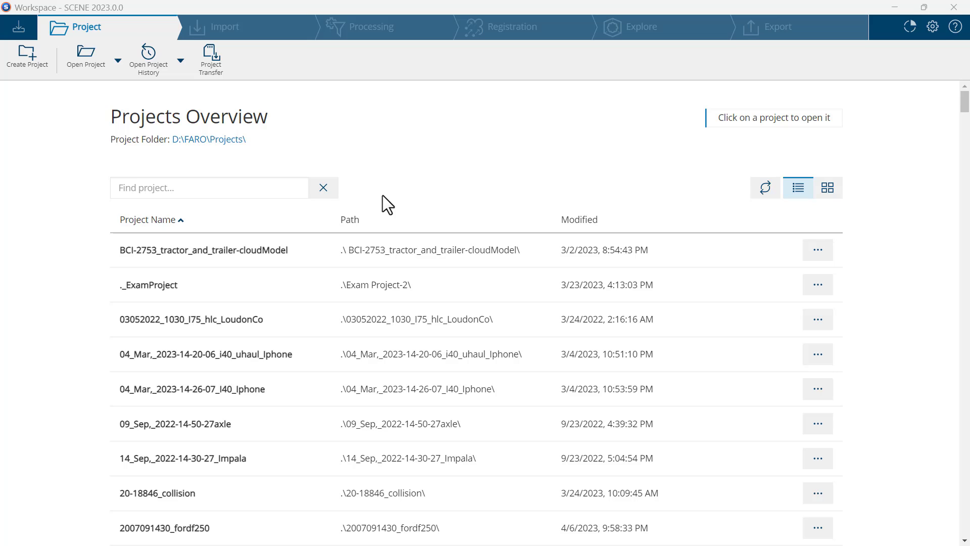
pyautogui.moveTo(550, 154)
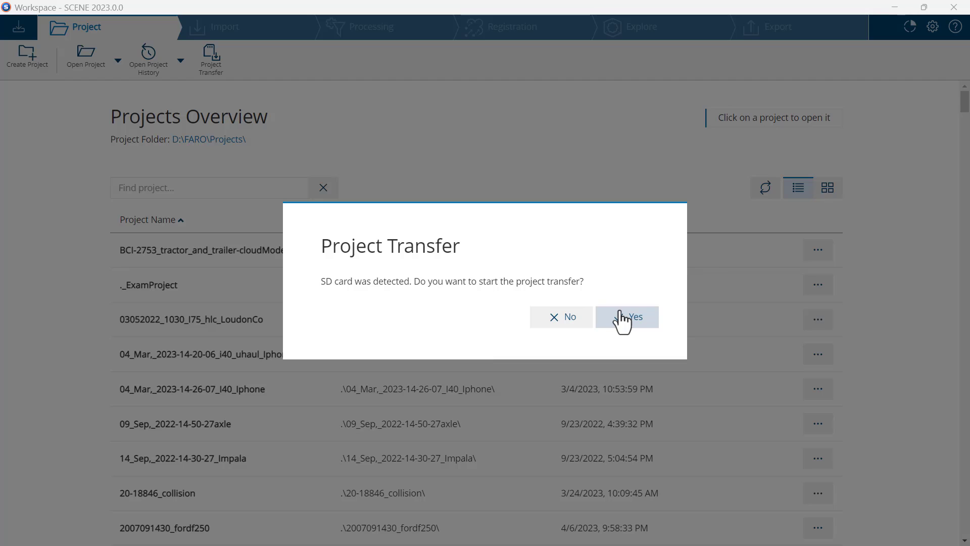
# Transfer only the 2023_0410_1110_BEJ project from the SD card and confirm success.
pyautogui.click(626, 316)
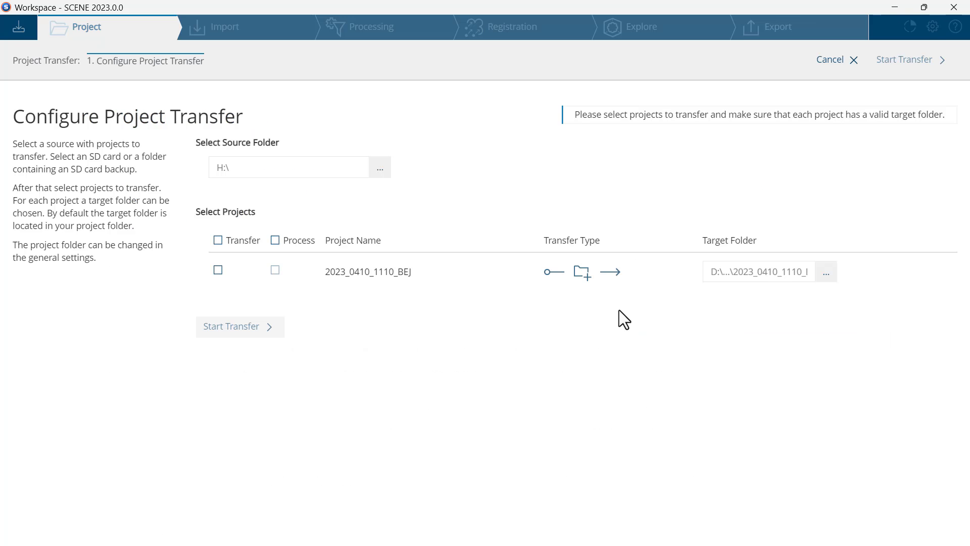
pyautogui.click(217, 270)
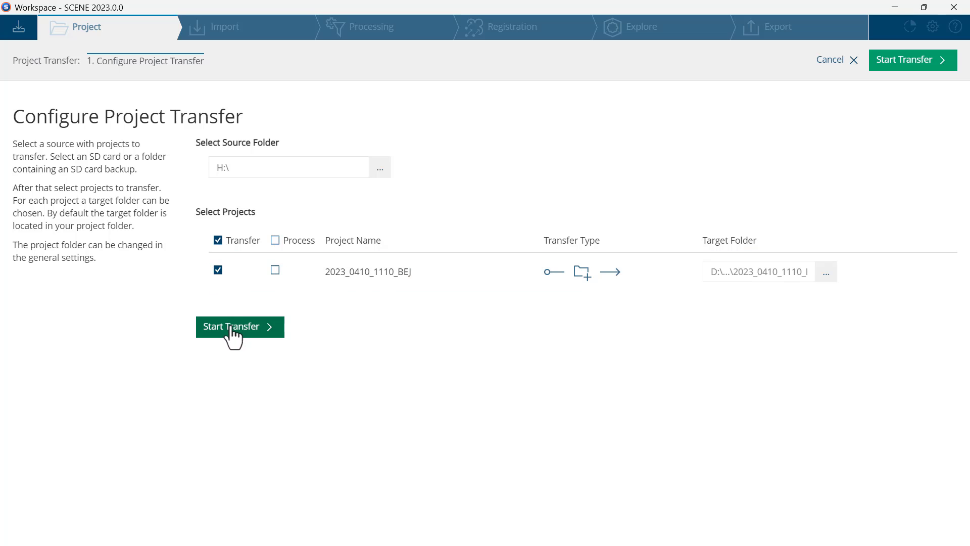
pyautogui.click(239, 326)
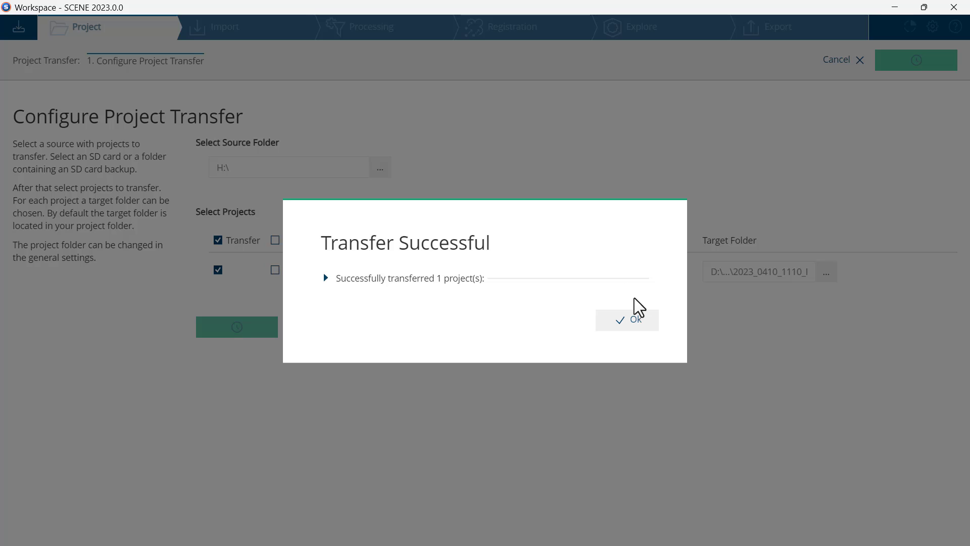
pyautogui.click(627, 320)
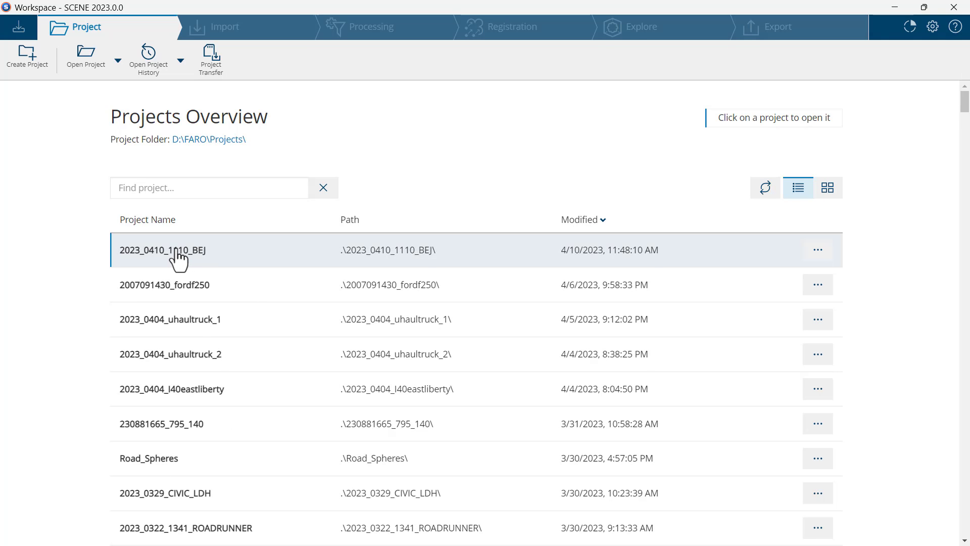
pyautogui.moveTo(179, 254)
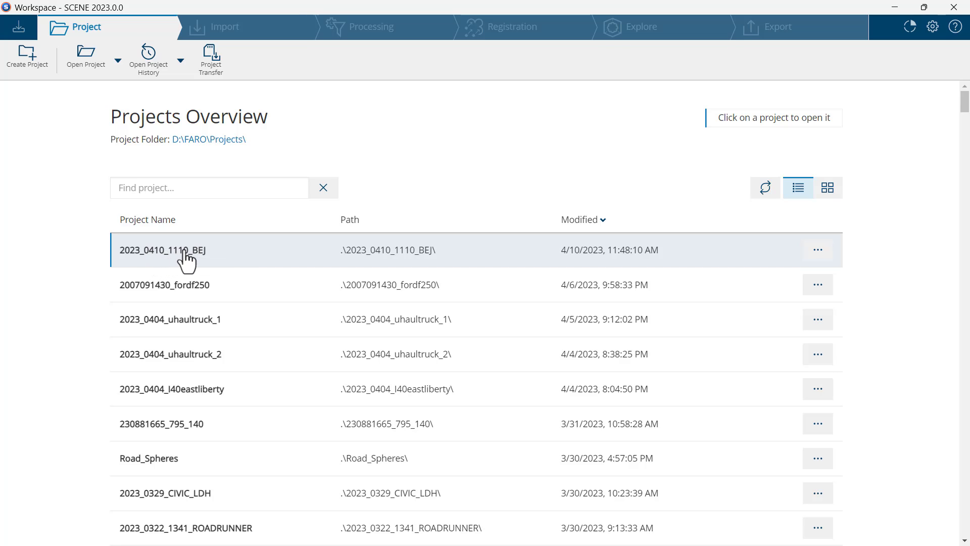
# Open 2023_0410_1110_BEJ from the Projects Overview list.
pyautogui.doubleClick(162, 249)
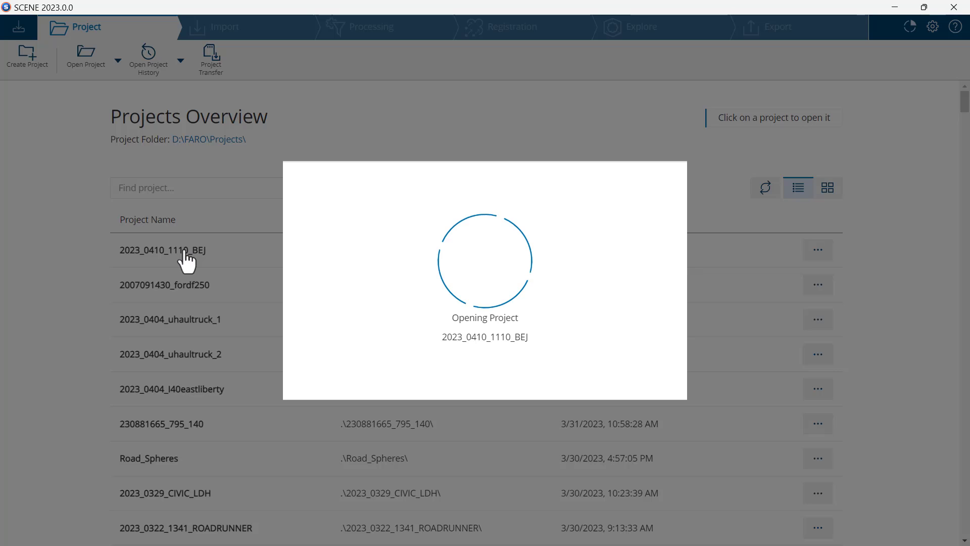
pyautogui.click(162, 251)
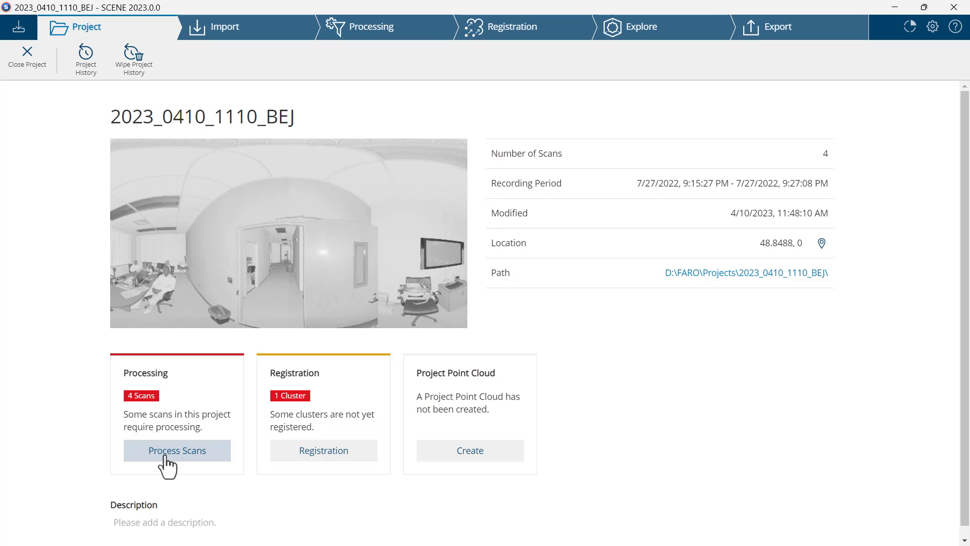
# Select all four BEJ scans under Process Scans and continue to Configure Processing.
pyautogui.click(177, 449)
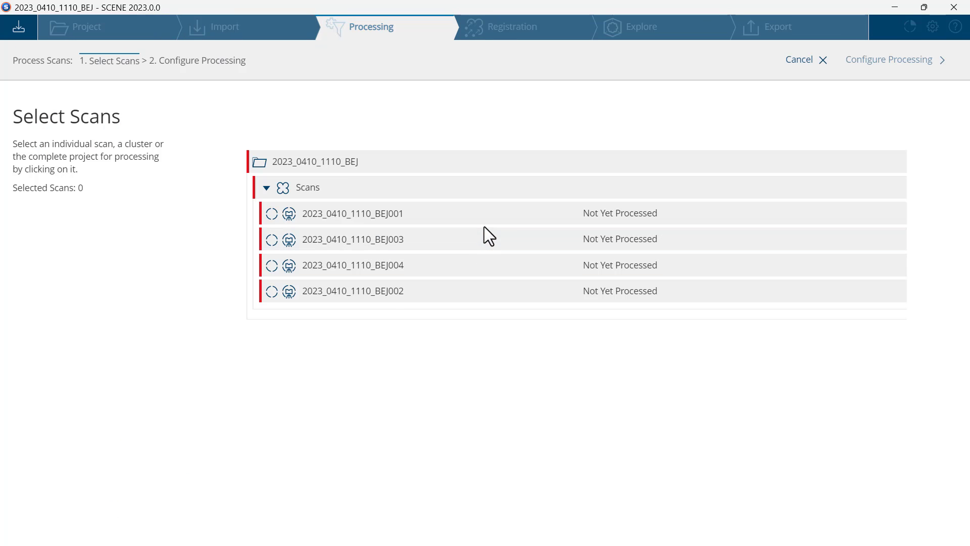
pyautogui.moveTo(557, 172)
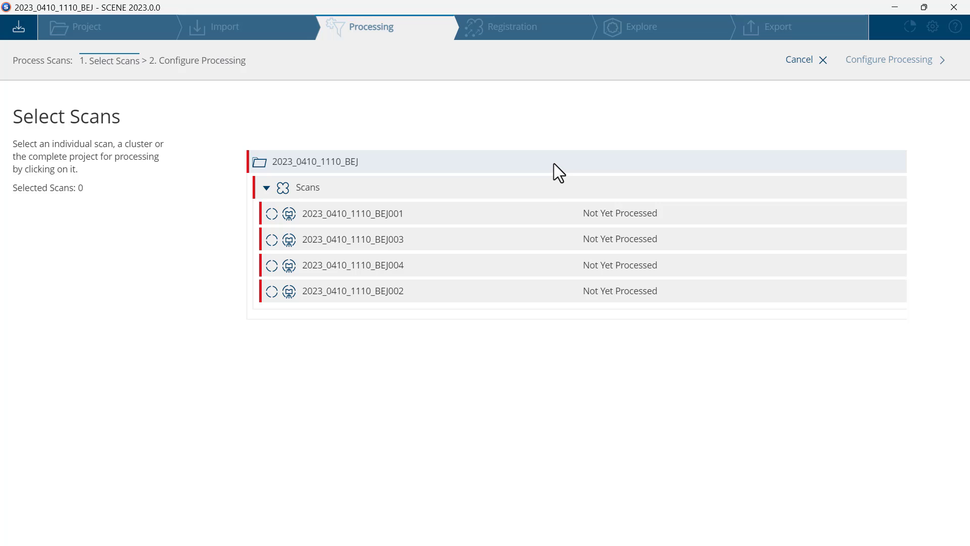
pyautogui.click(315, 162)
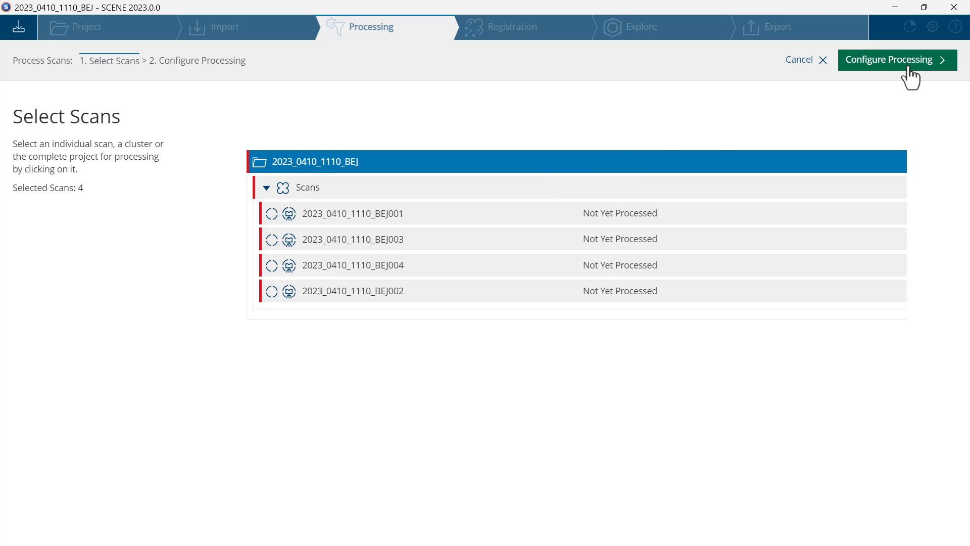
pyautogui.click(897, 60)
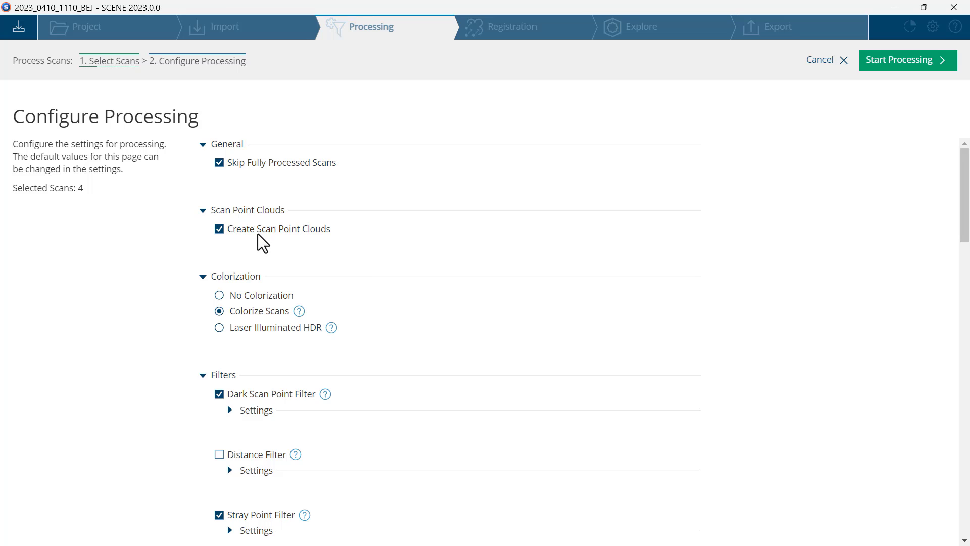
pyautogui.moveTo(234, 243)
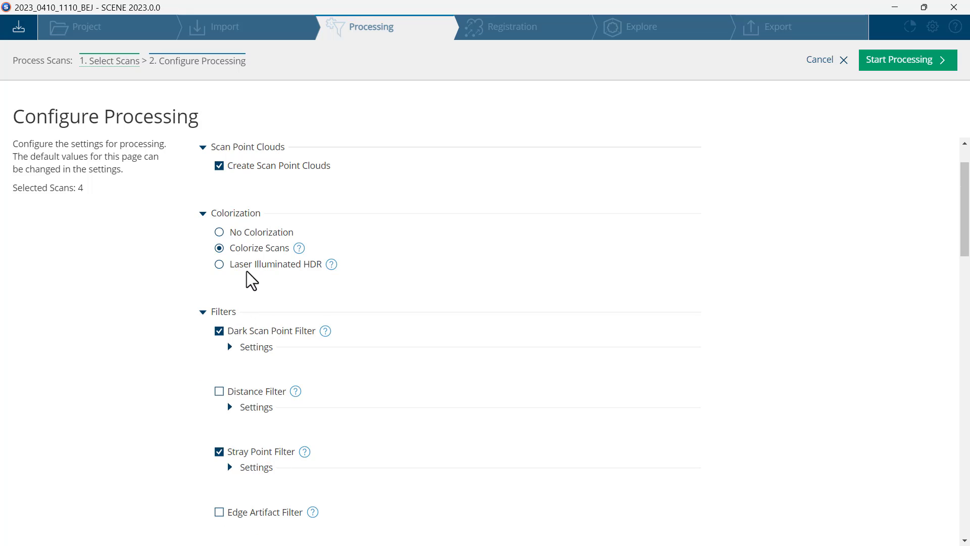
# Review the default filters and Top View/Cloud to Cloud registration options, then start processing.
pyautogui.scroll(-3)
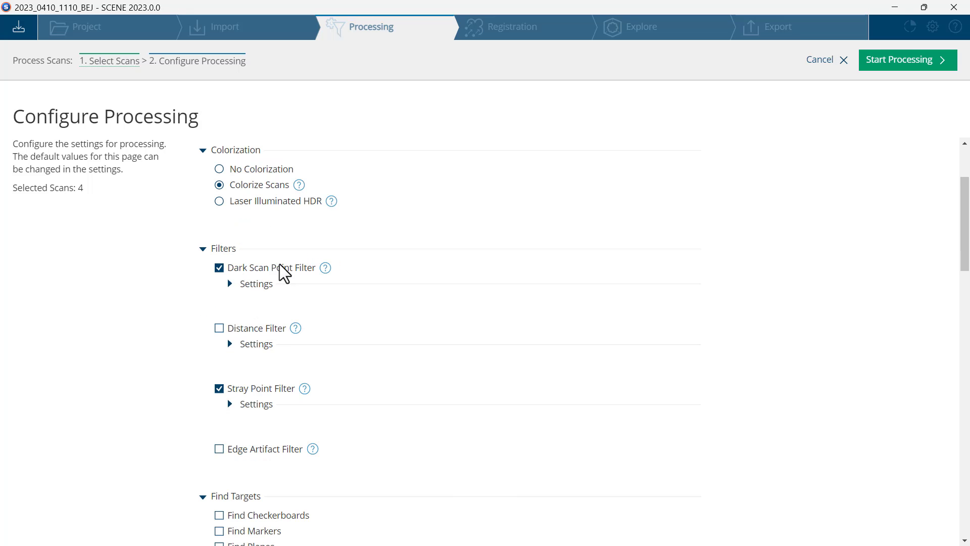
pyautogui.scroll(-3)
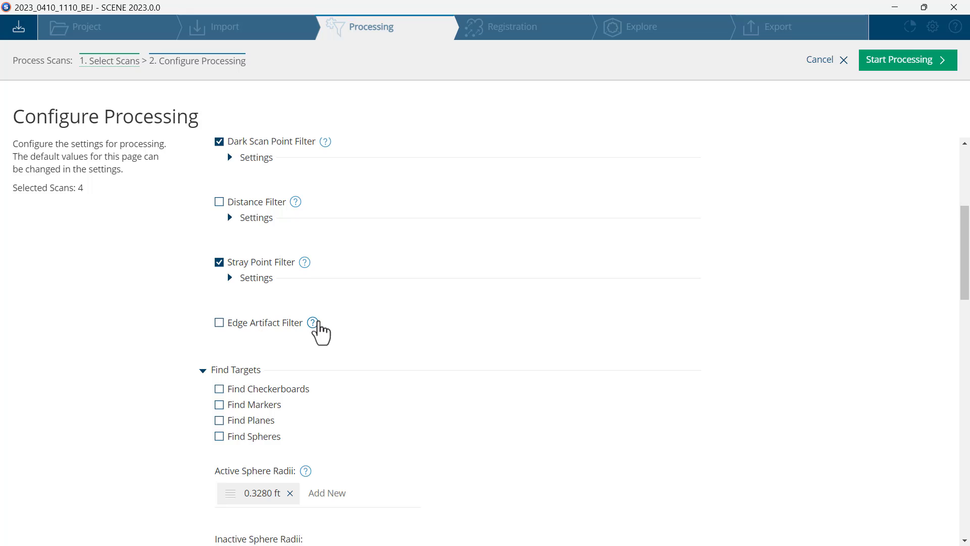
pyautogui.scroll(-3)
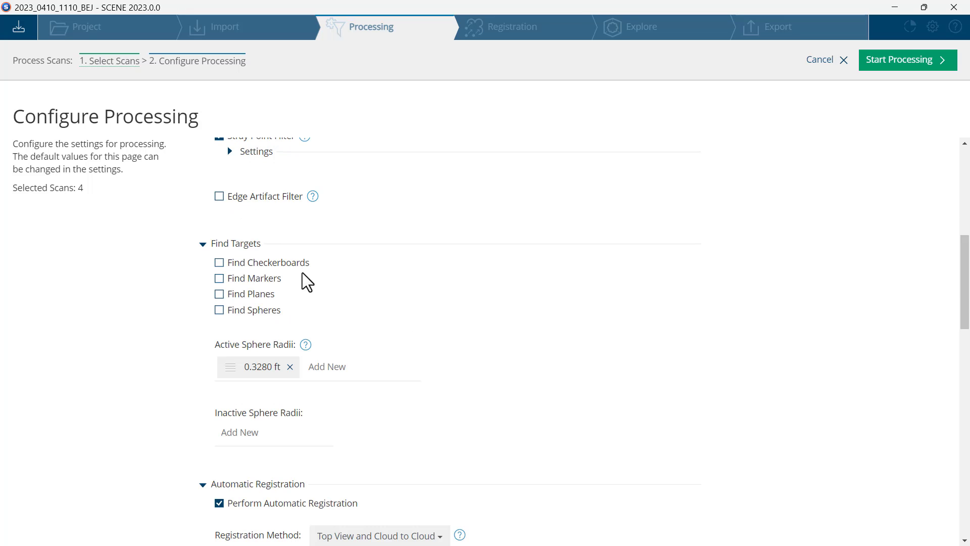
pyautogui.scroll(-3)
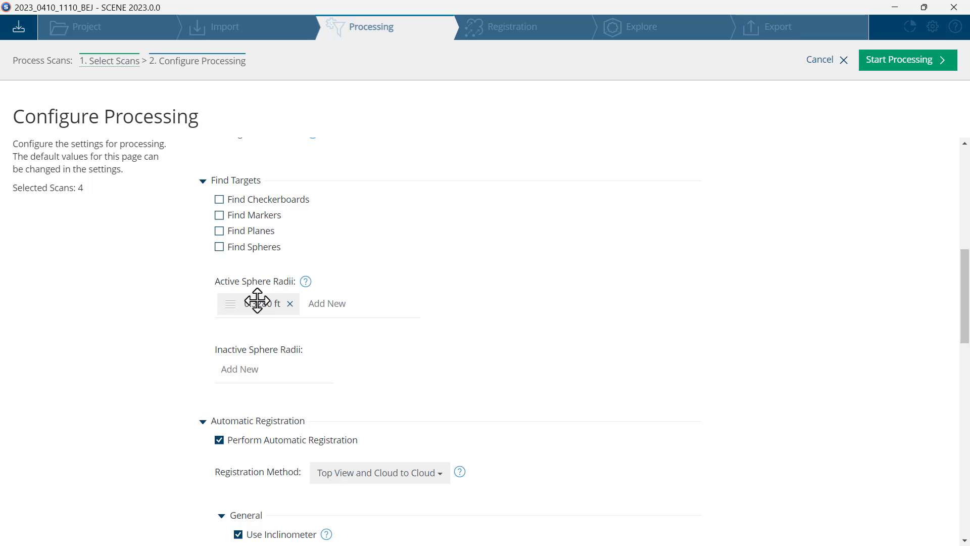
pyautogui.scroll(-3)
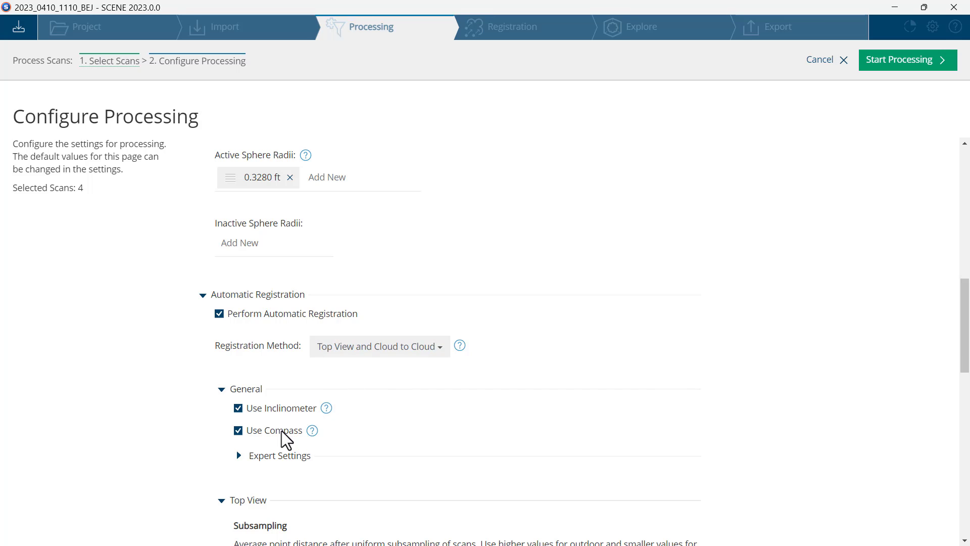
pyautogui.moveTo(912, 81)
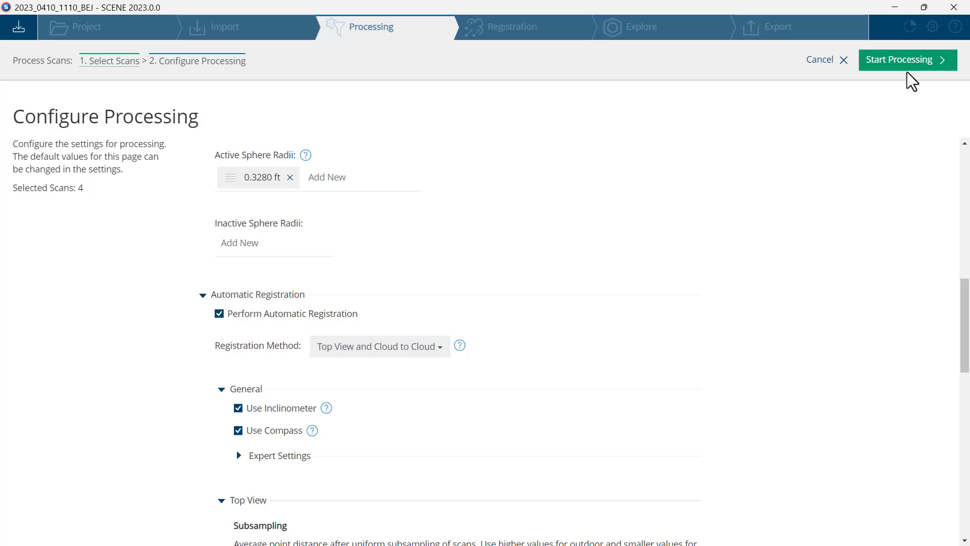
pyautogui.moveTo(907, 64)
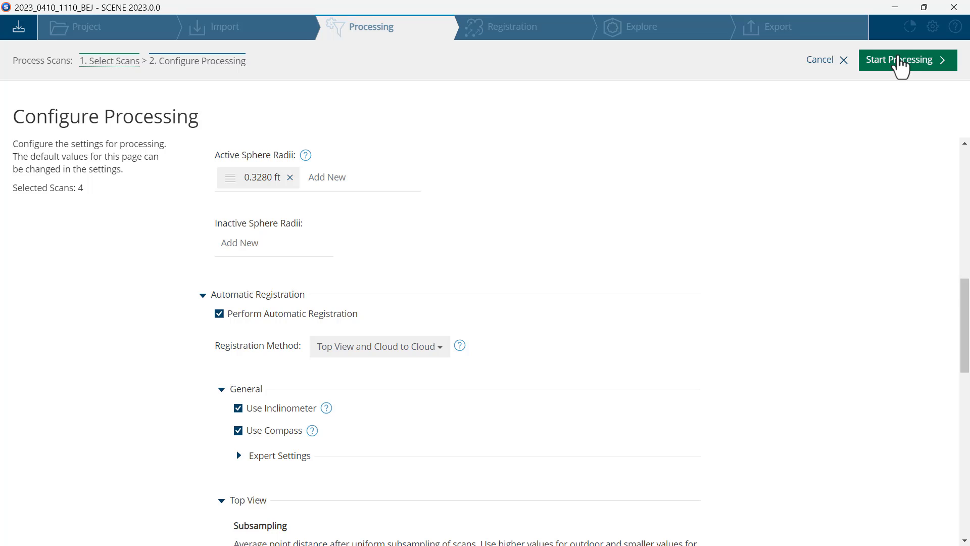
pyautogui.click(903, 60)
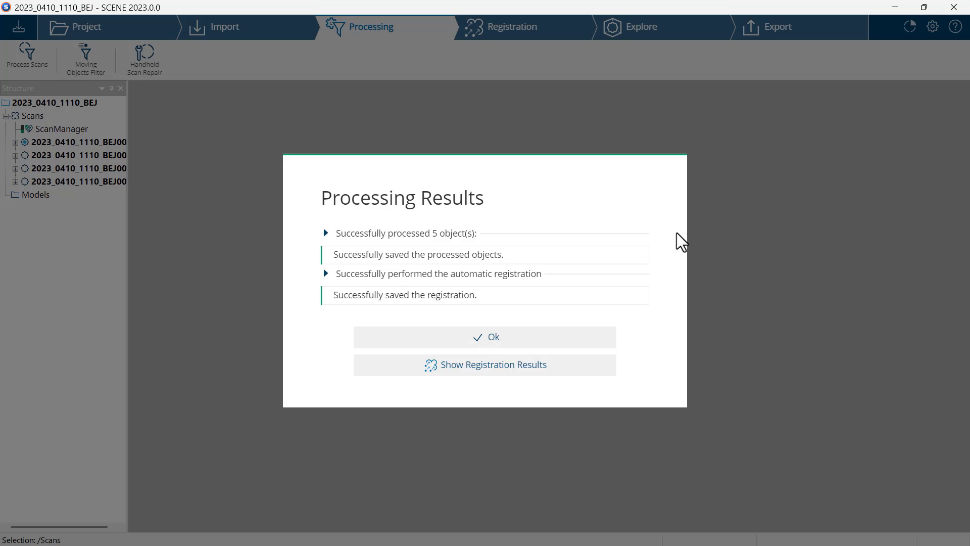
pyautogui.moveTo(392, 240)
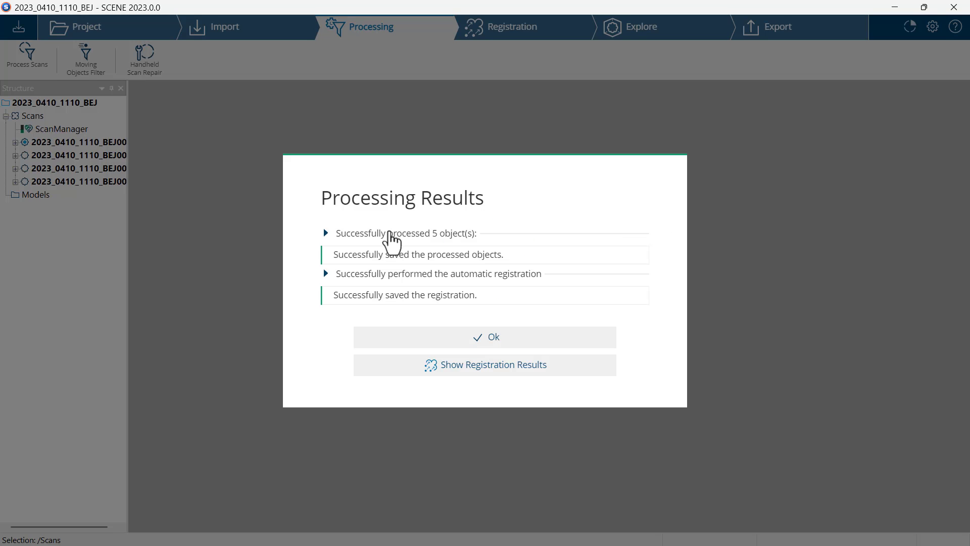
pyautogui.moveTo(372, 269)
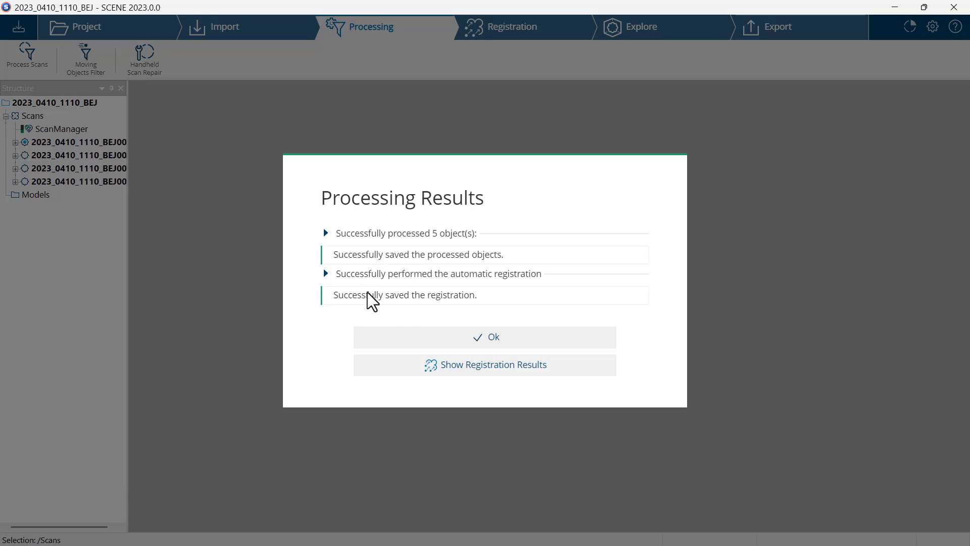
pyautogui.moveTo(485, 364)
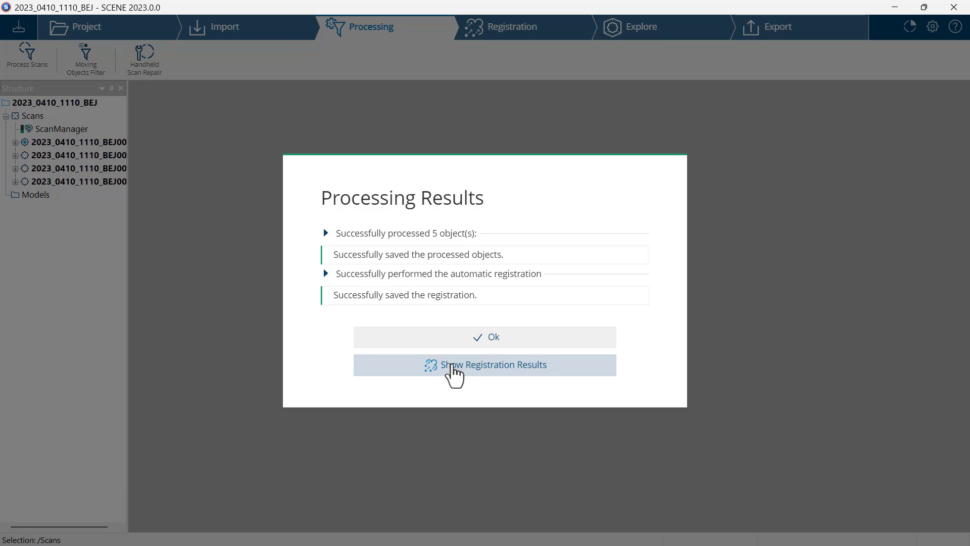
# Show the registration results from the Processing Results dialog.
pyautogui.click(485, 365)
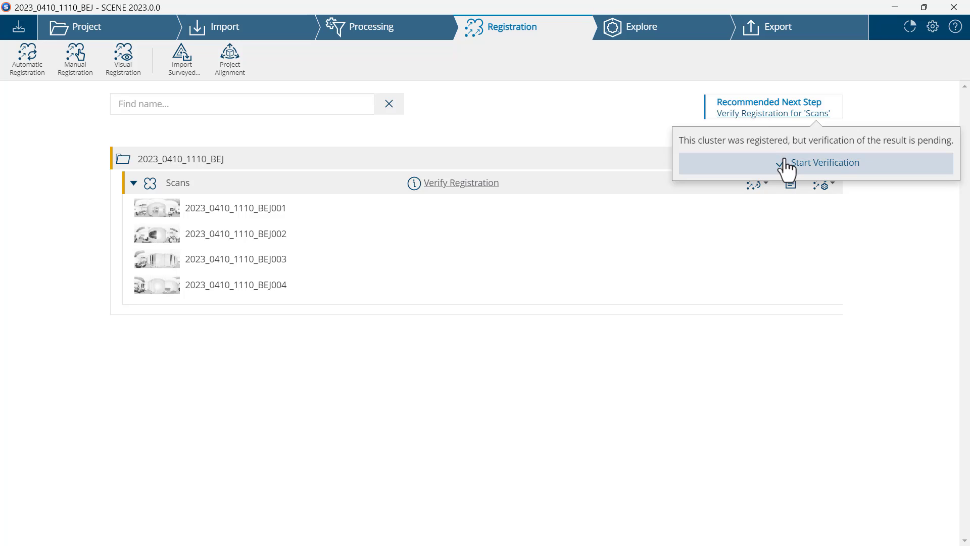
# Start verifying the Scans cluster and view its report showing 0.022 in mean point error.
pyautogui.click(823, 162)
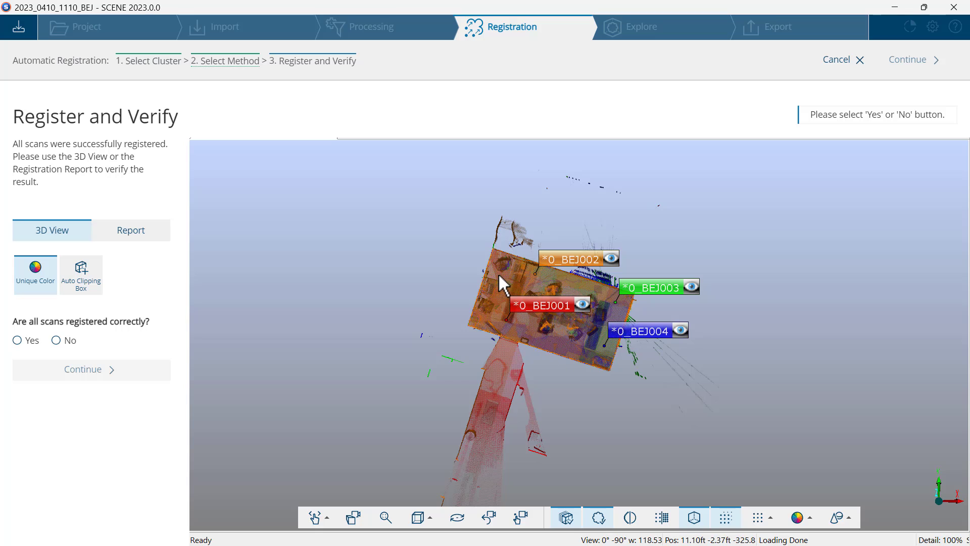
pyautogui.click(131, 229)
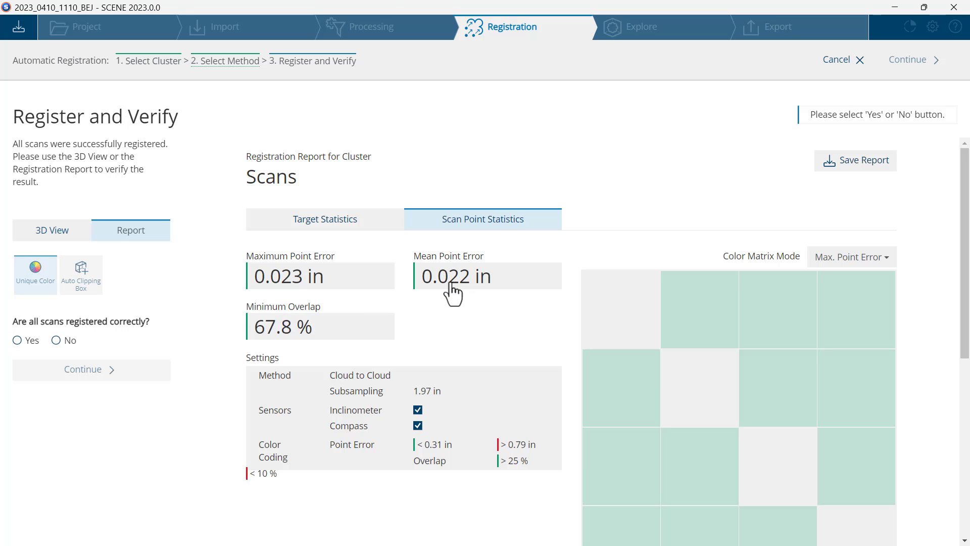
pyautogui.moveTo(820, 224)
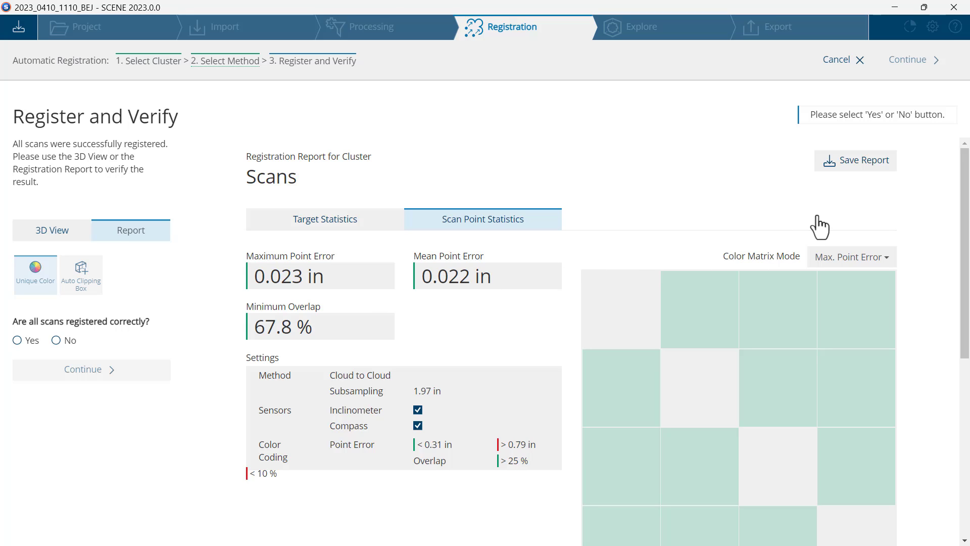
# Save the registration report from the report view.
pyautogui.click(855, 160)
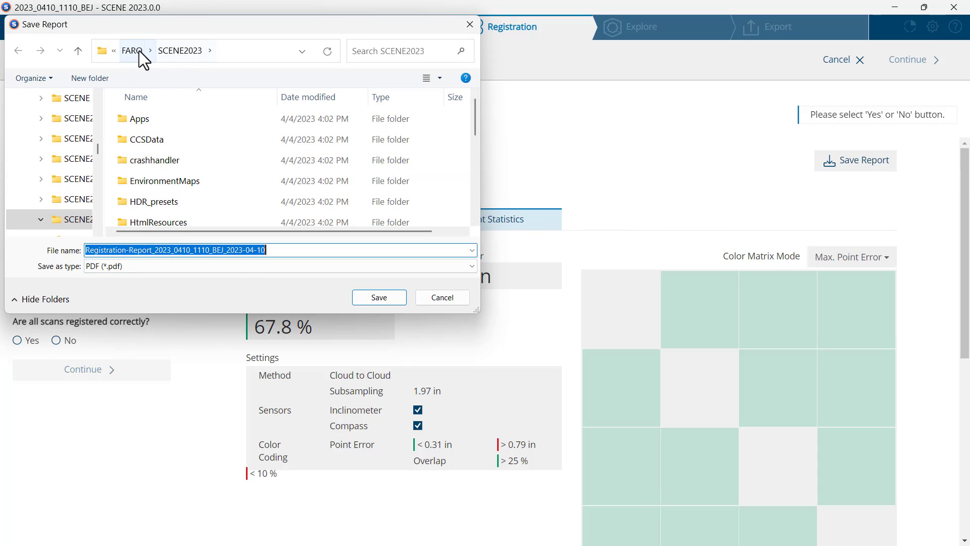
# Save the report PDF into D:\FARO\Projects\2023_0410_1110_BEJ and review it.
pyautogui.click(130, 50)
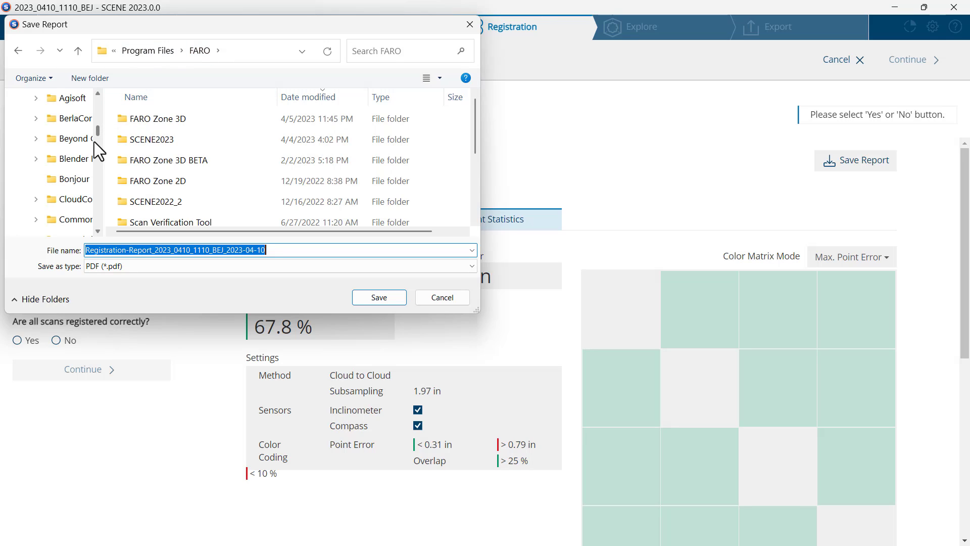
pyautogui.scroll(-3)
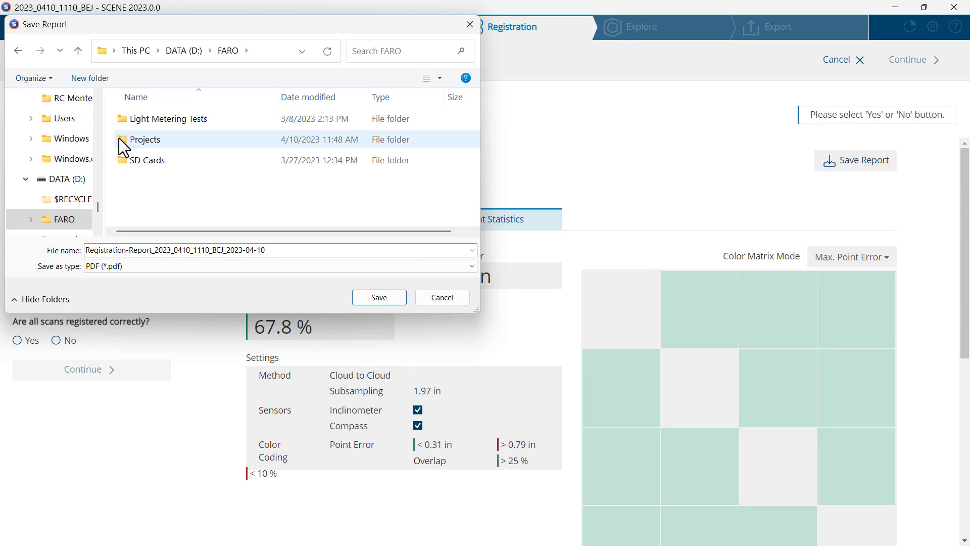
pyautogui.doubleClick(146, 140)
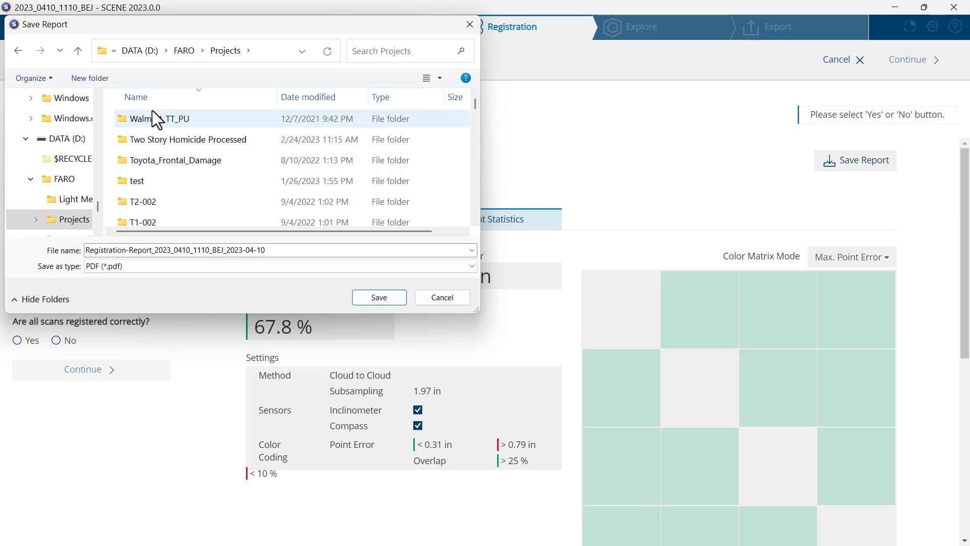
pyautogui.click(308, 97)
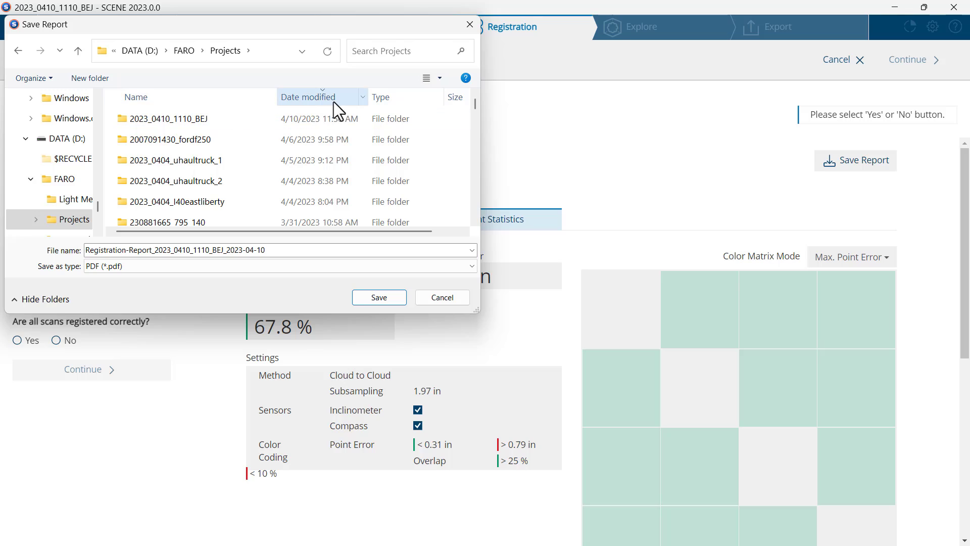
pyautogui.click(167, 118)
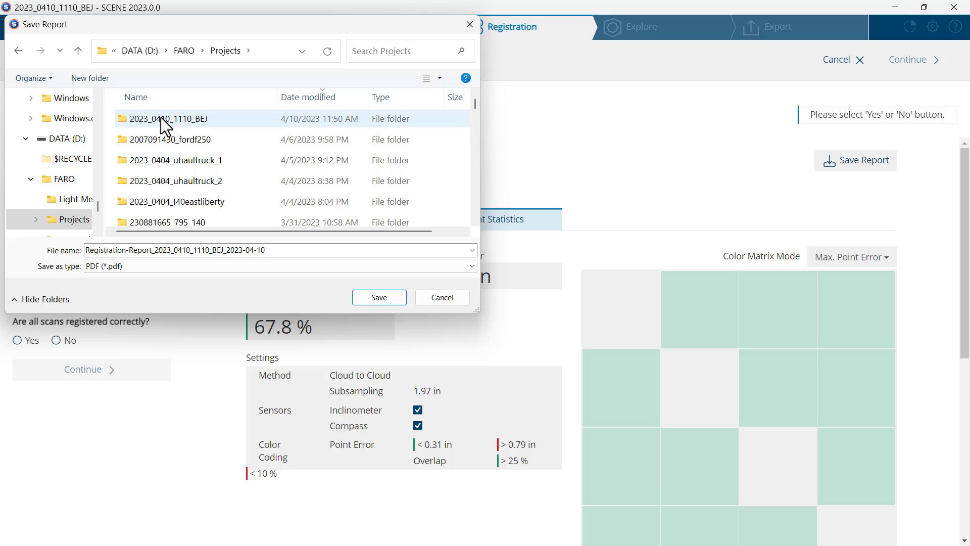
pyautogui.doubleClick(167, 119)
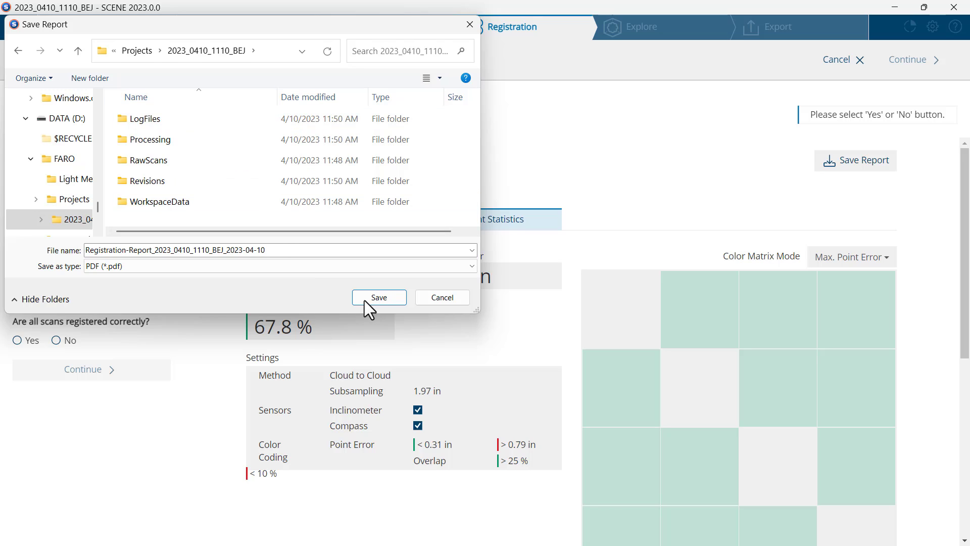
pyautogui.click(379, 298)
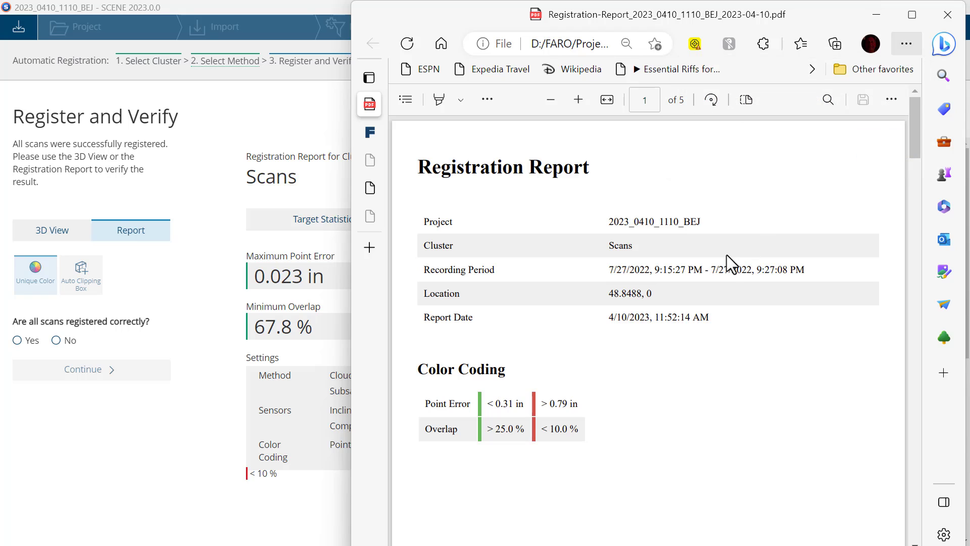
pyautogui.scroll(-3)
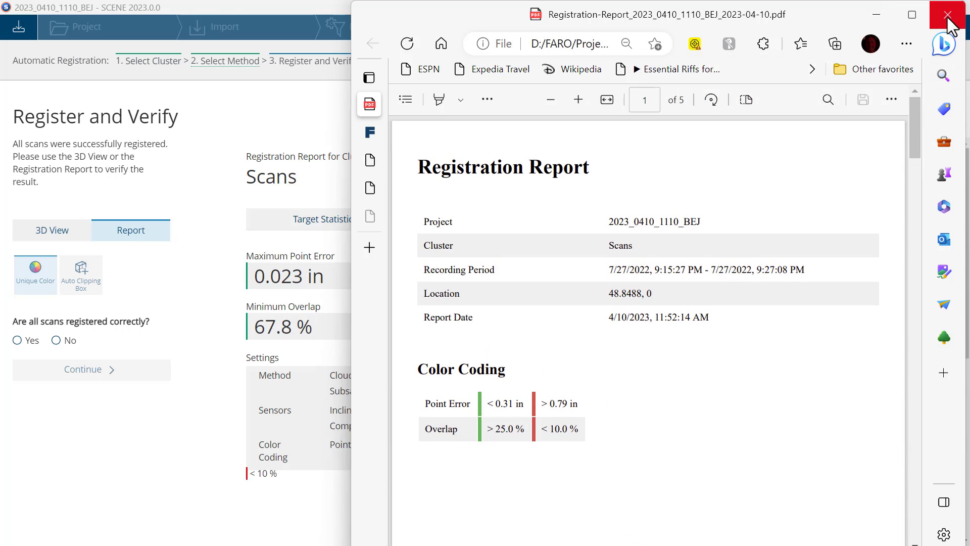
# Close the PDF, confirm all scans registered correctly, and return to the dashboard.
pyautogui.click(954, 14)
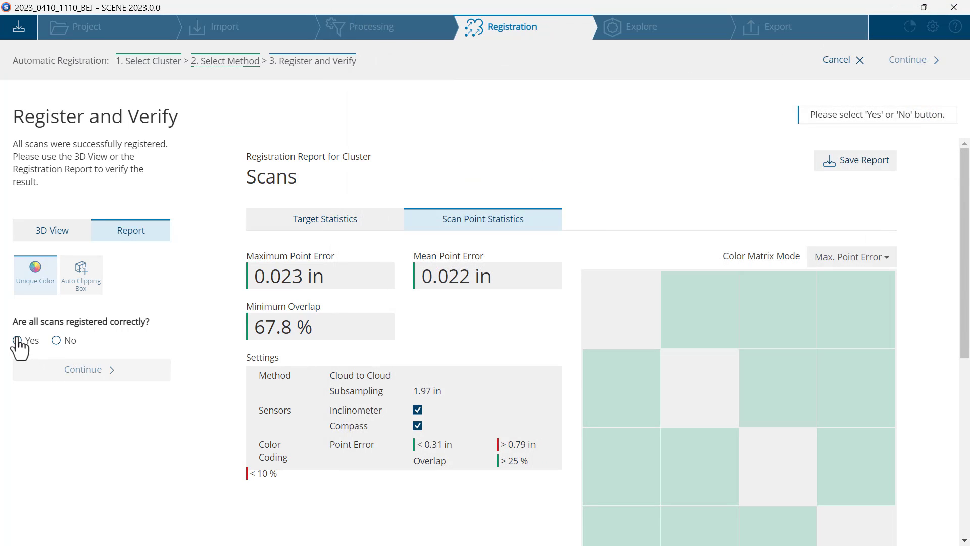
pyautogui.click(17, 340)
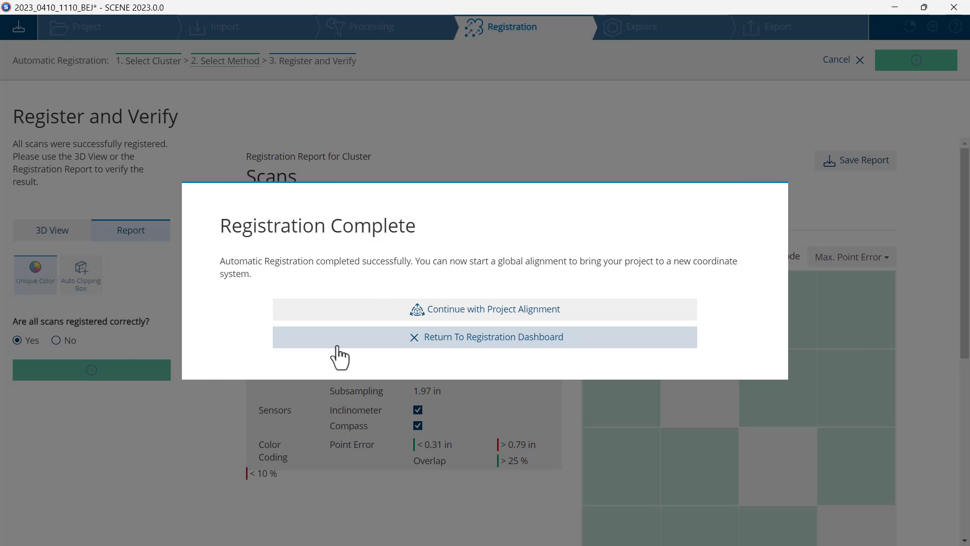
pyautogui.click(486, 336)
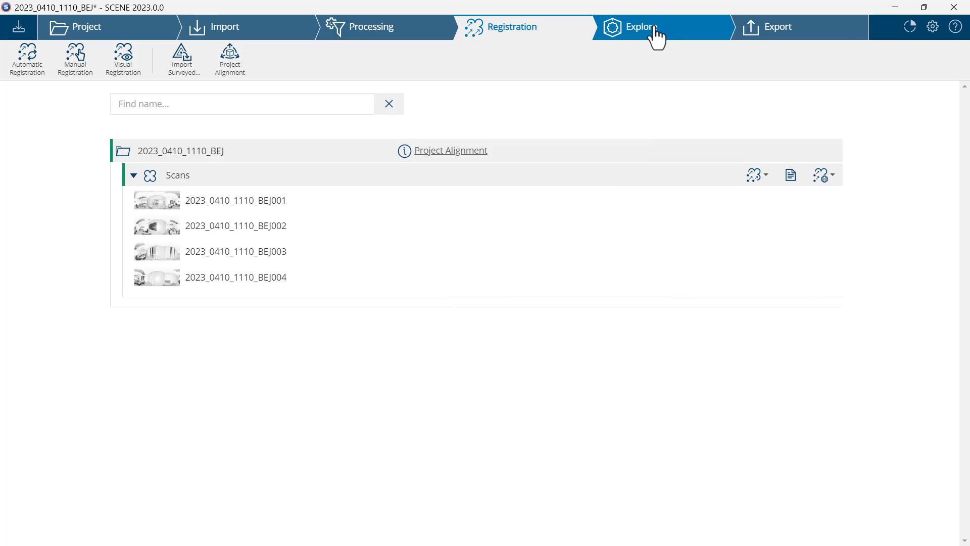
# View the whole registered BEJ project as a 3D point cloud in Explore.
pyautogui.click(641, 27)
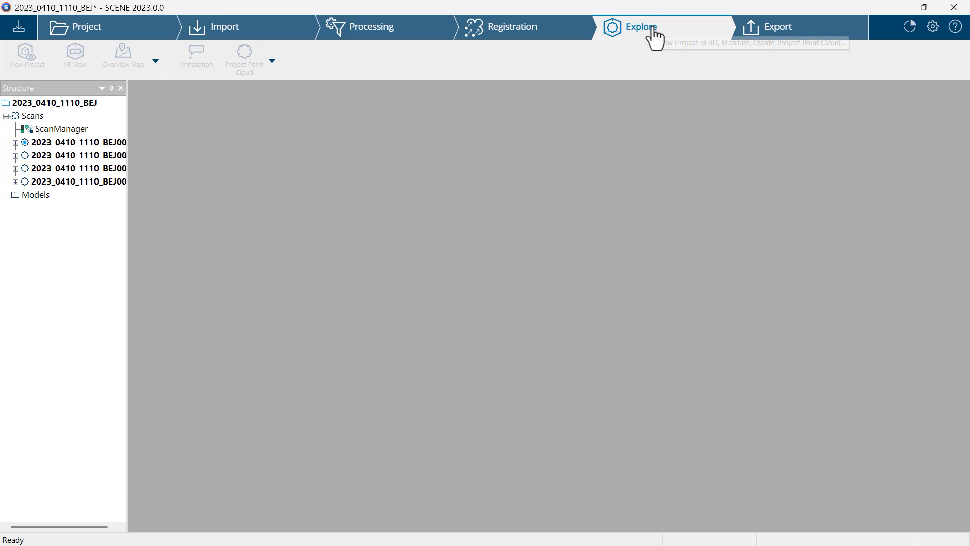
pyautogui.click(640, 27)
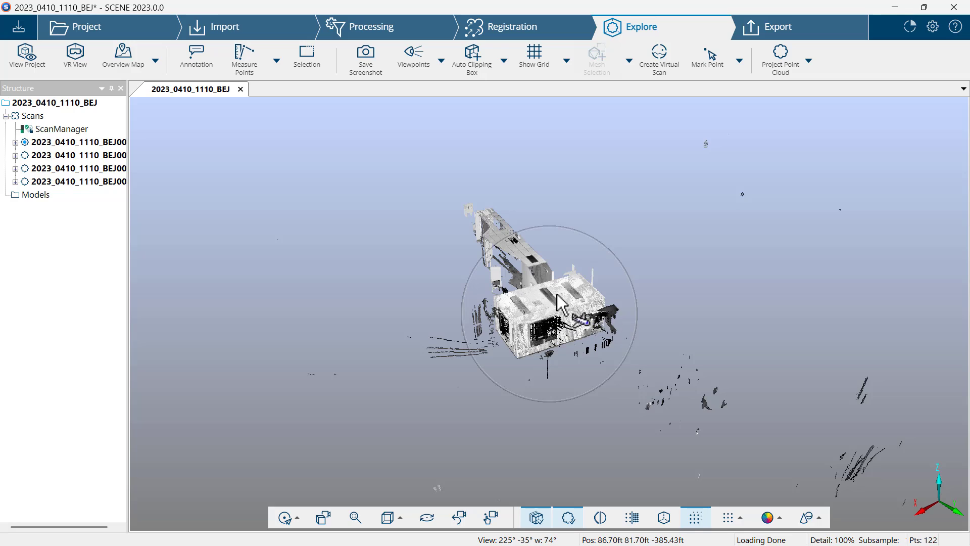
pyautogui.moveTo(472, 55)
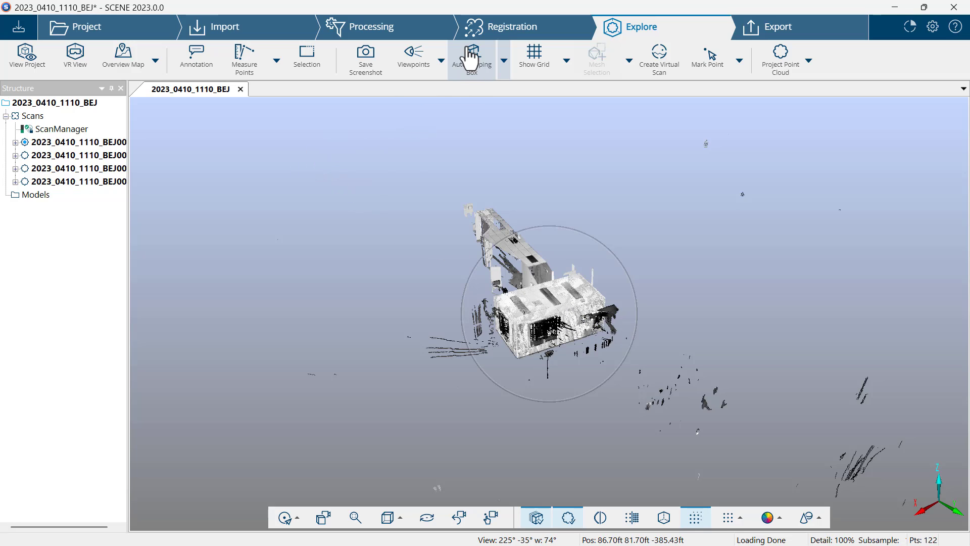
# Add an auto clipping box and pull its top and bottom in to the room height.
pyautogui.click(472, 56)
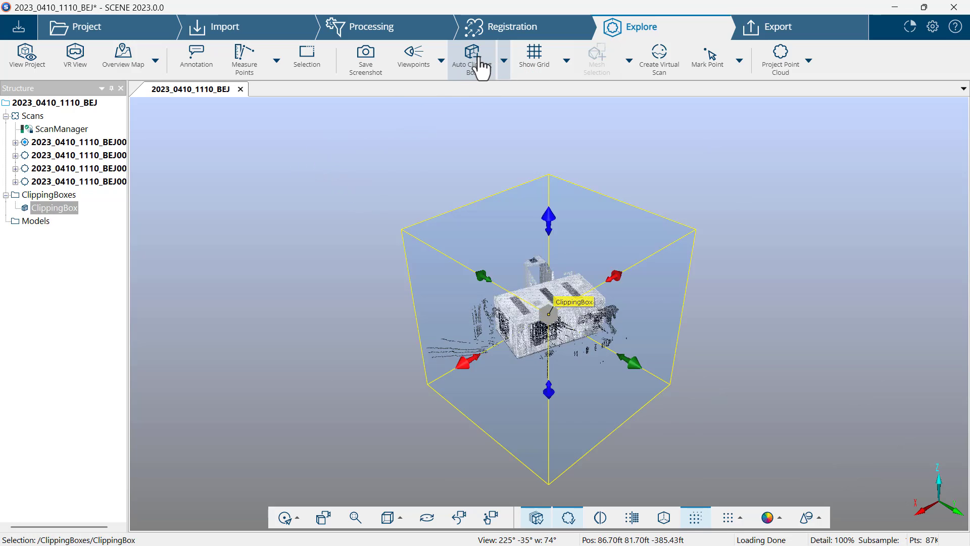
pyautogui.moveTo(547, 220); pyautogui.dragTo(549, 232)
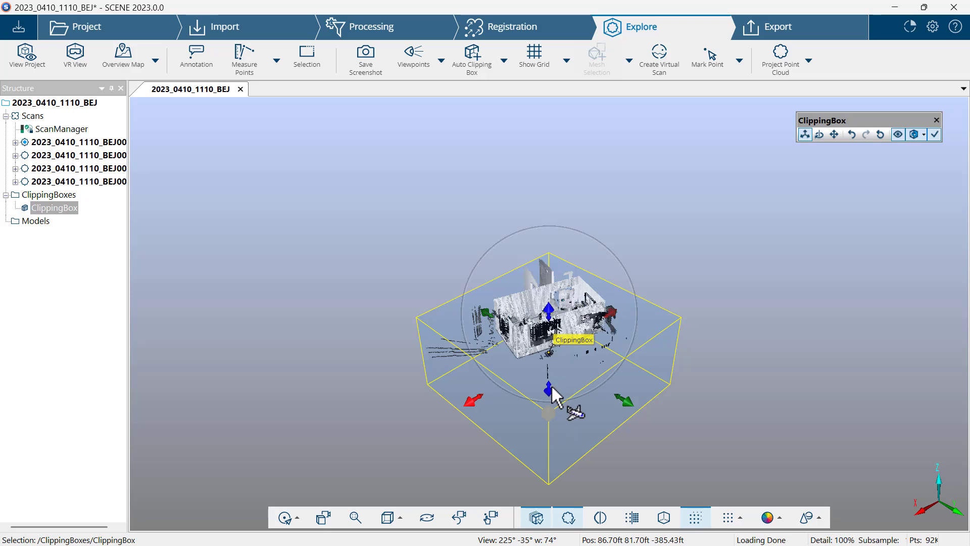
pyautogui.moveTo(547, 390); pyautogui.dragTo(546, 334)
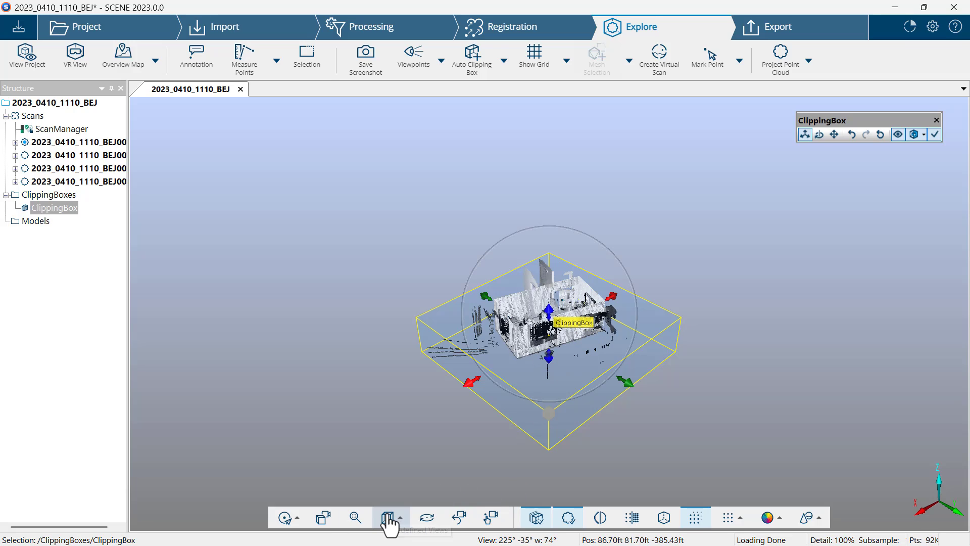
# View from above, select the clipping box, and switch it to rotation handles.
pyautogui.click(386, 517)
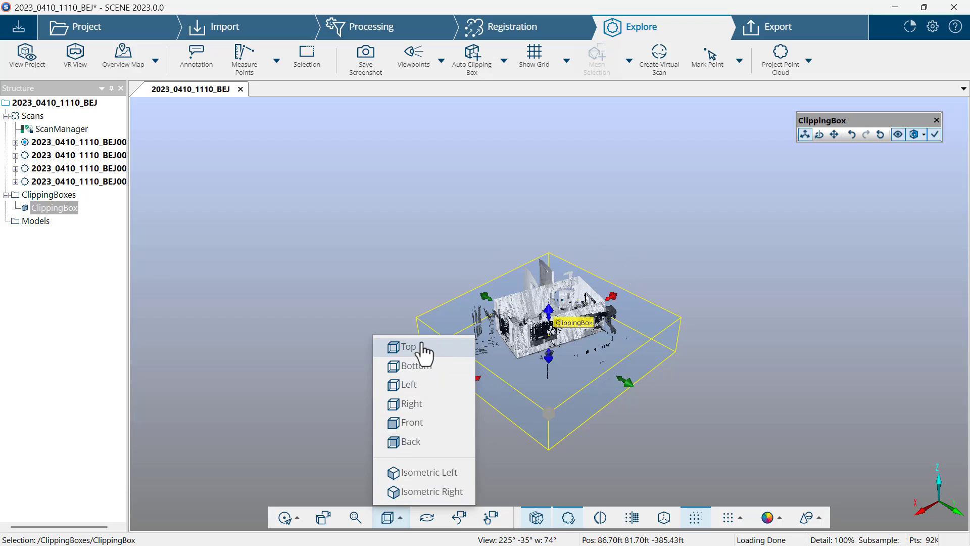
pyautogui.click(409, 346)
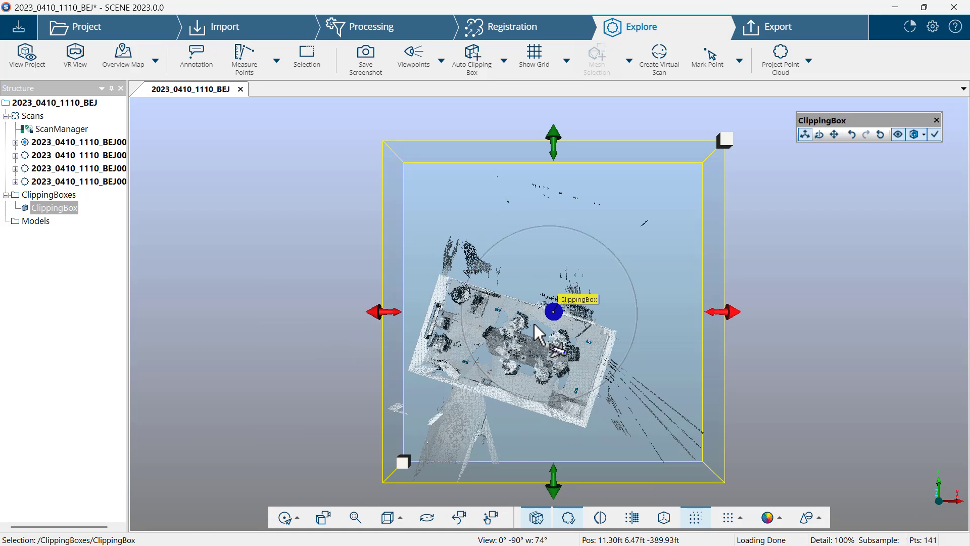
pyautogui.click(819, 134)
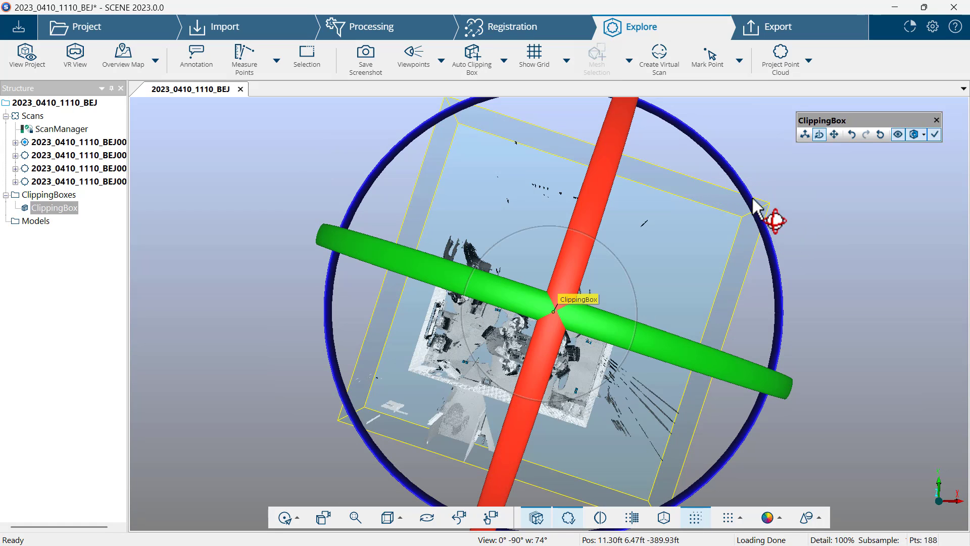
pyautogui.moveTo(746, 185)
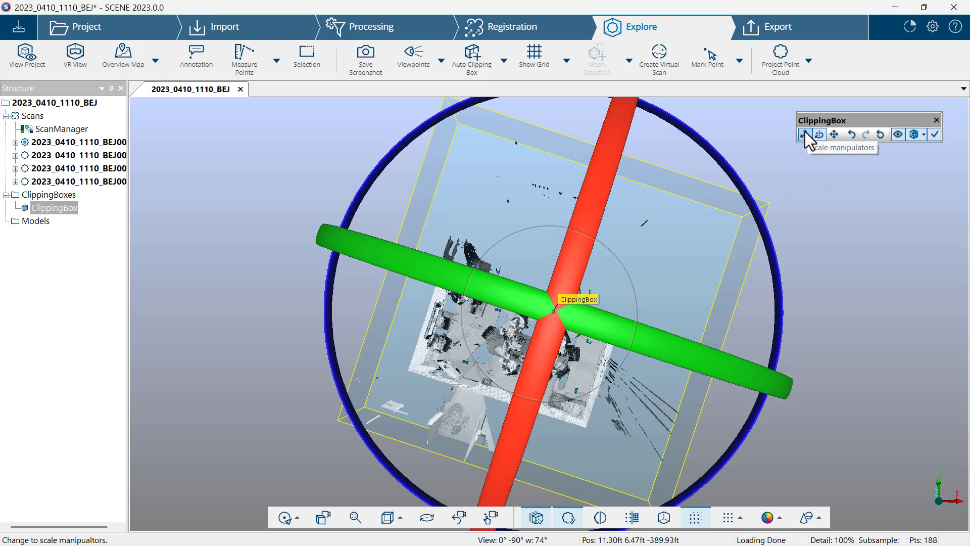
# Switch to scale handles and shrink the box to enclose only the conference room.
pyautogui.click(804, 134)
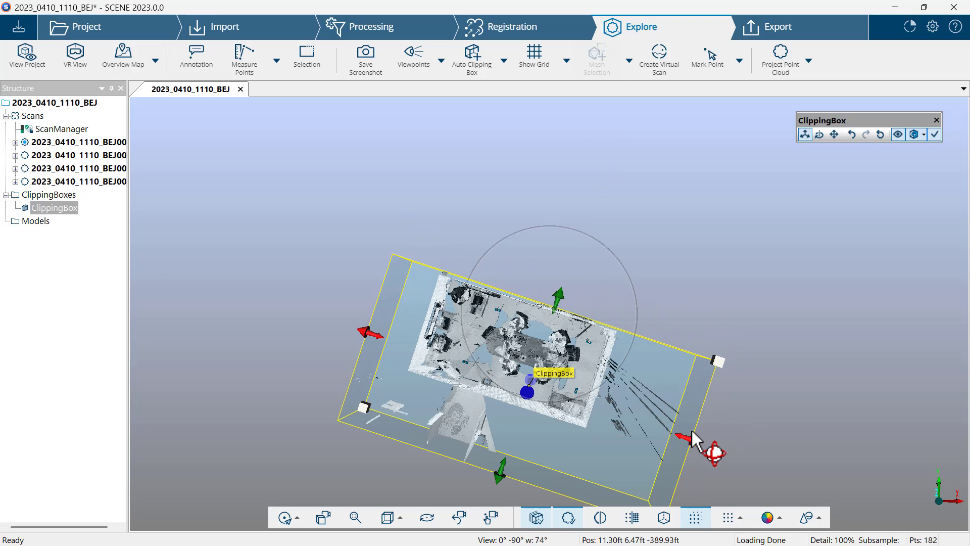
pyautogui.moveTo(696, 439); pyautogui.dragTo(381, 309)
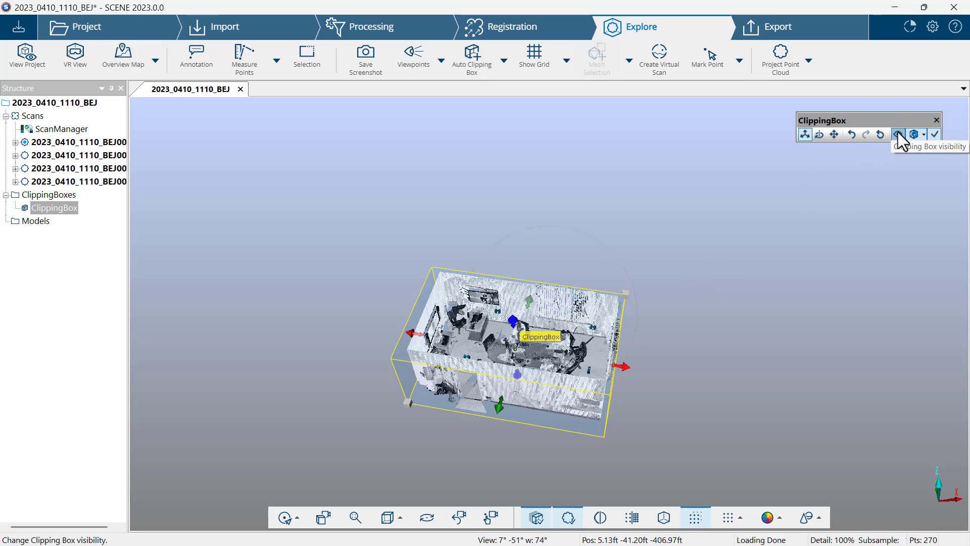
# Hide the clipping box outline and rename the ClippingBox entry to Main.
pyautogui.click(896, 134)
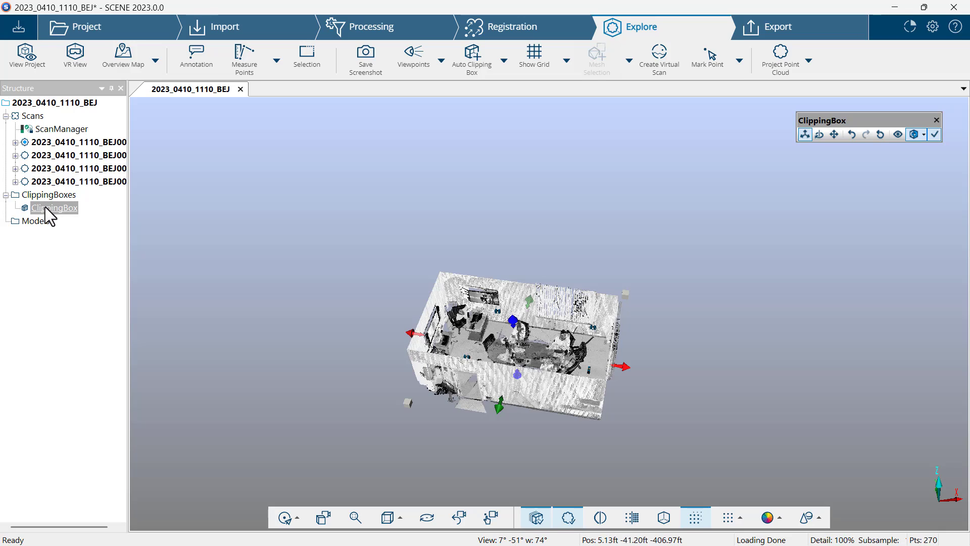
pyautogui.rightClick(55, 207)
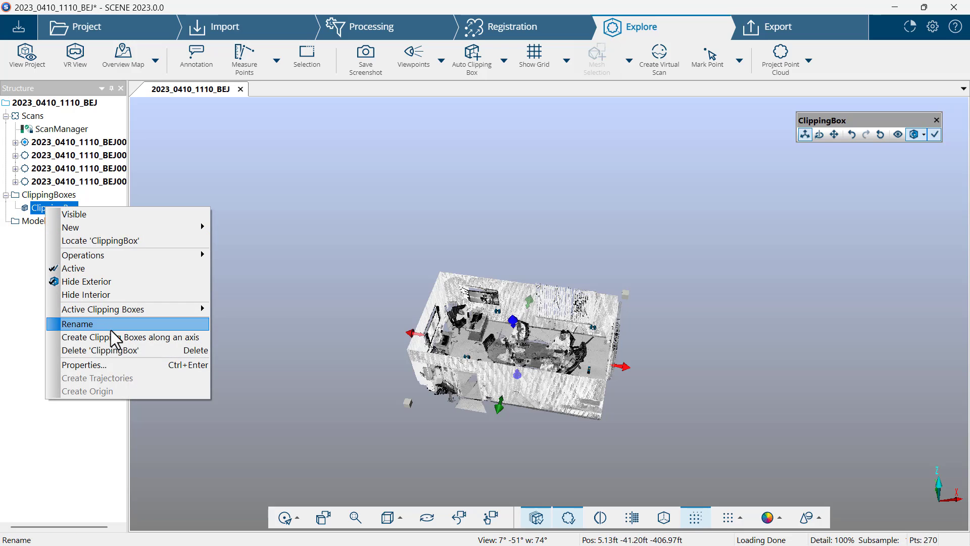
pyautogui.click(77, 323)
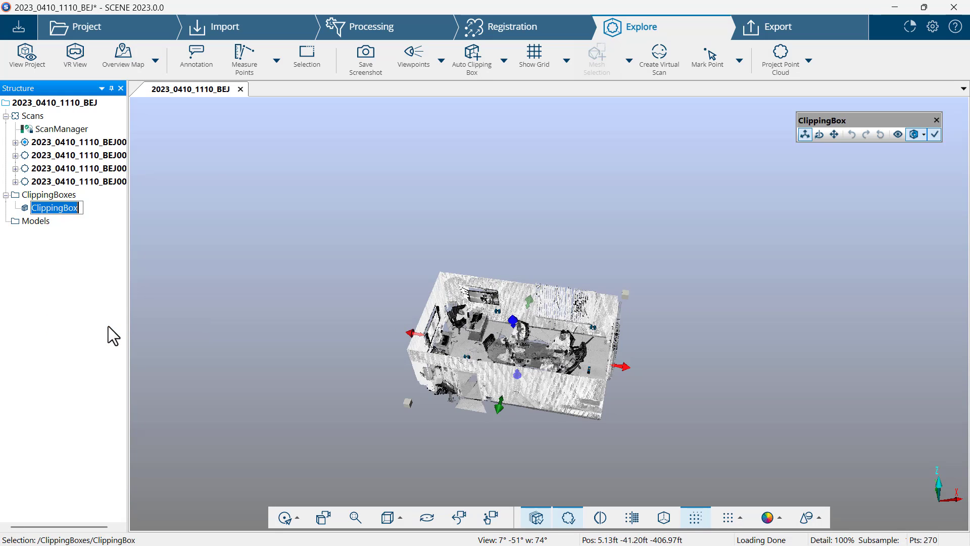
pyautogui.write('Main')
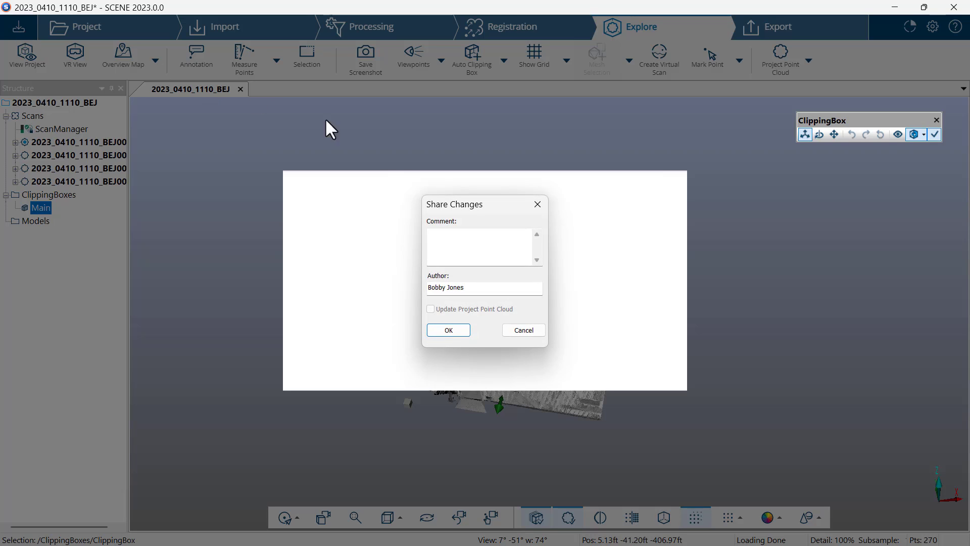
# Share the changes as revision 4 with the comment 'Add main clippng'.
pyautogui.click(482, 246)
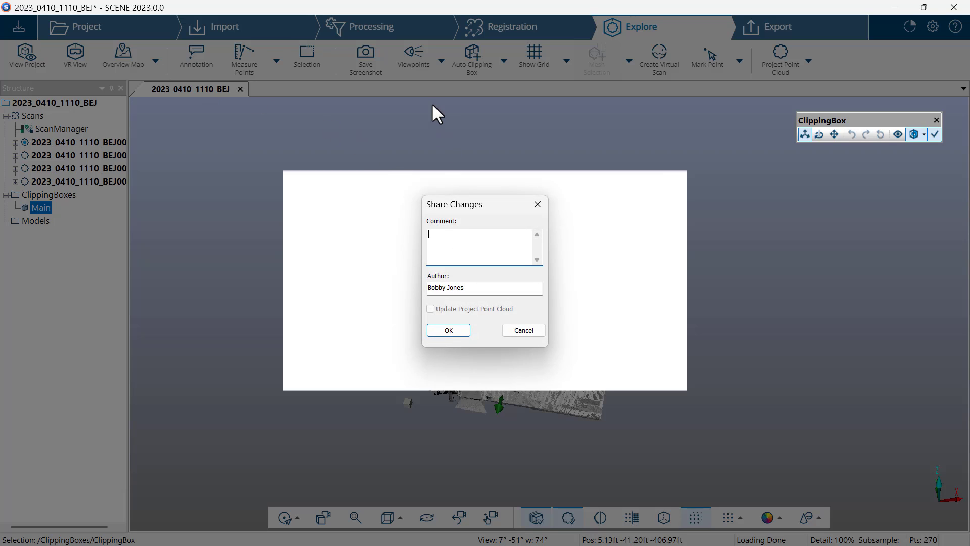
pyautogui.write('Add main')
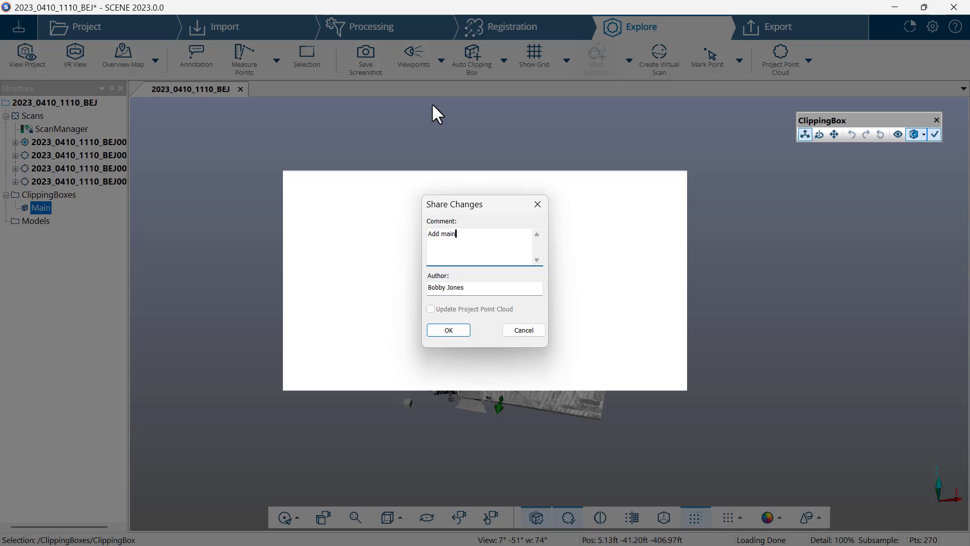
pyautogui.write('clippng')
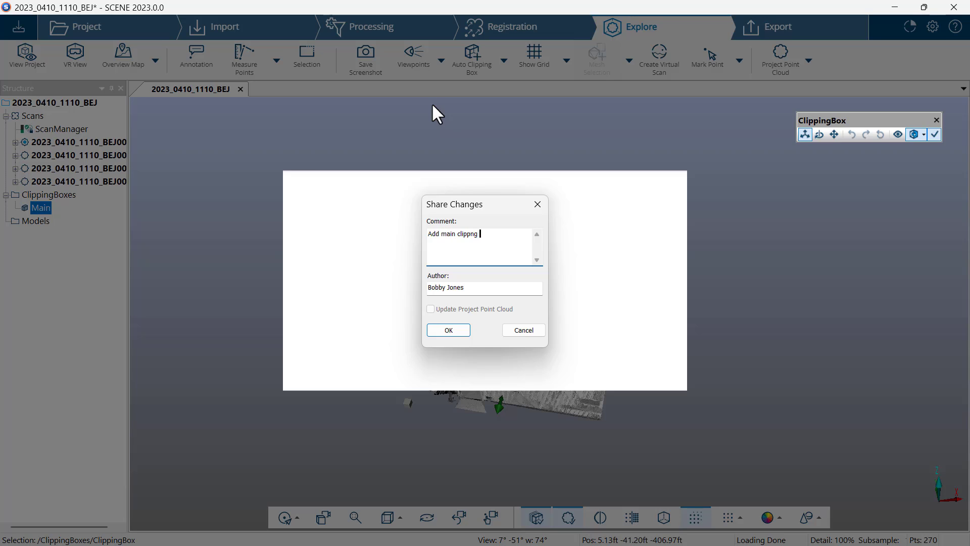
pyautogui.click(448, 330)
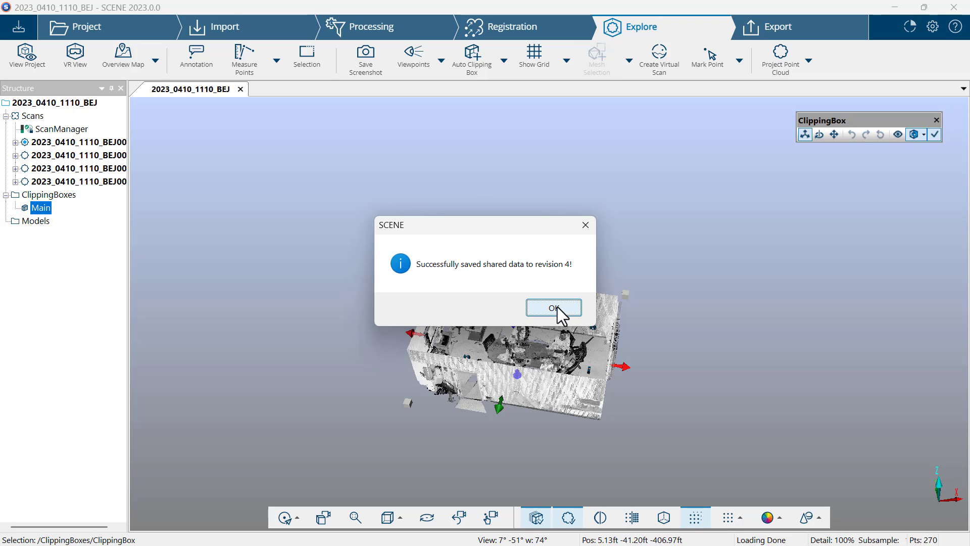
pyautogui.click(552, 308)
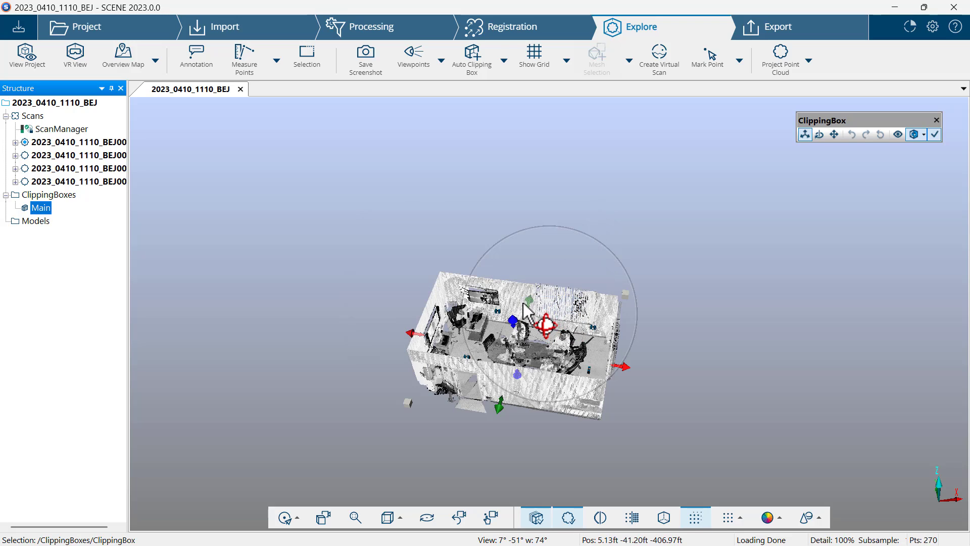
# Create a project point cloud with Homogenize Point Density enabled.
pyautogui.click(779, 58)
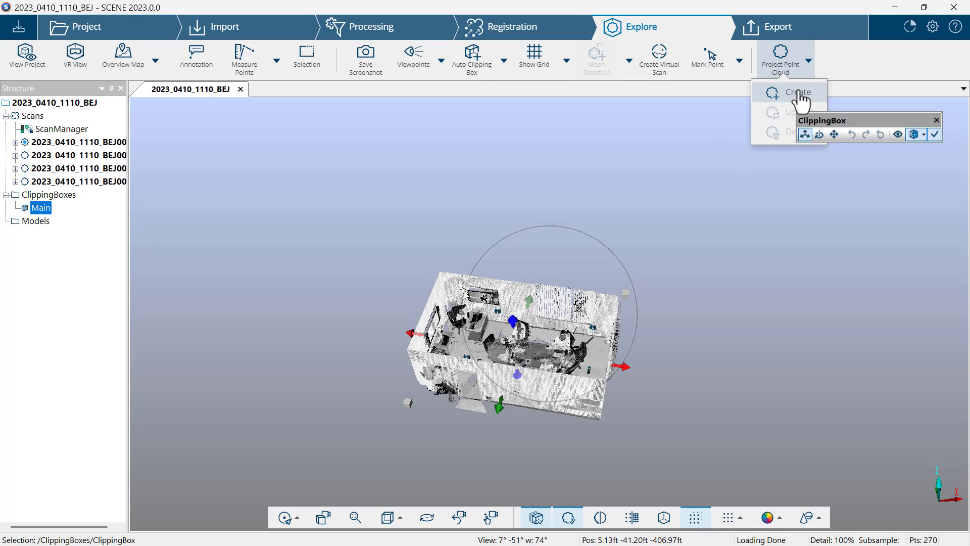
pyautogui.click(799, 92)
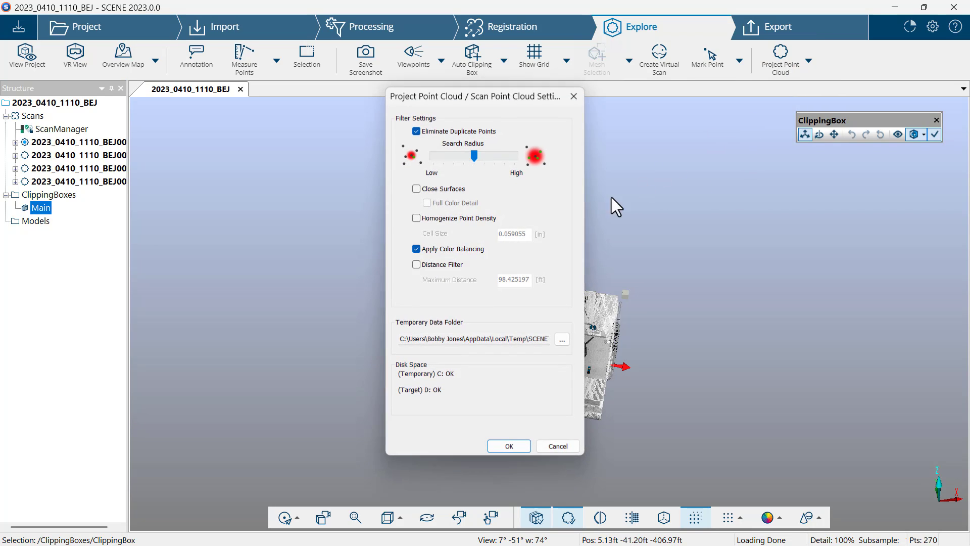
pyautogui.click(415, 218)
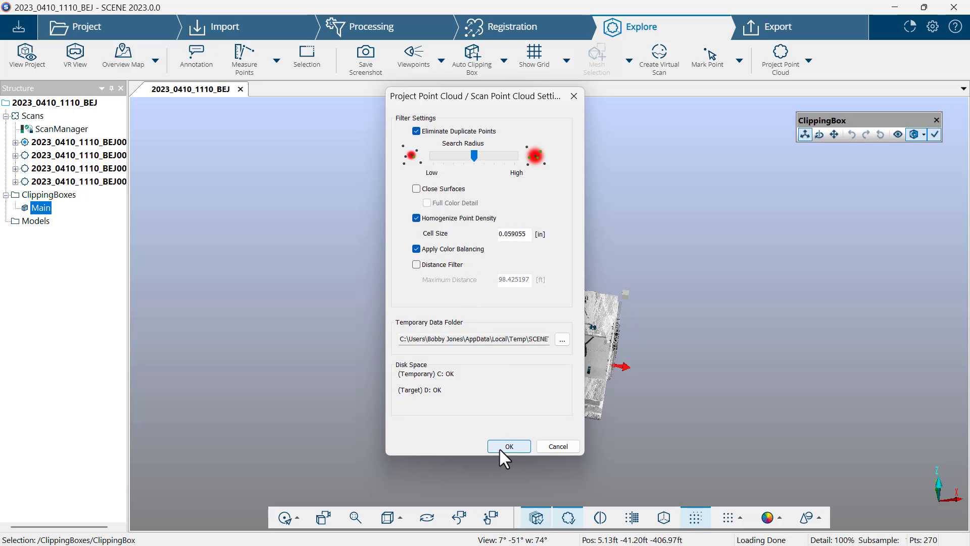
pyautogui.click(508, 446)
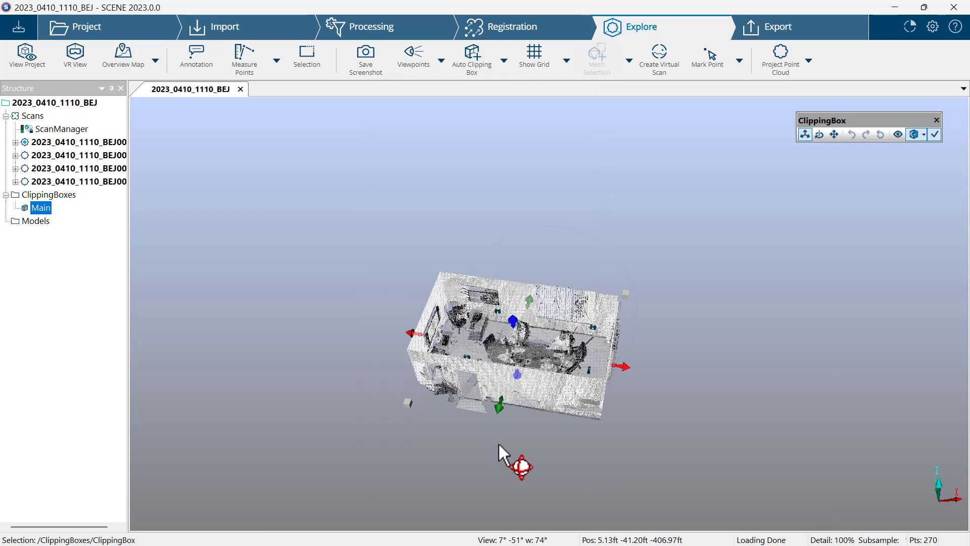
# Wait for the project point cloud to finish and dismiss the completion message.
pyautogui.click(779, 59)
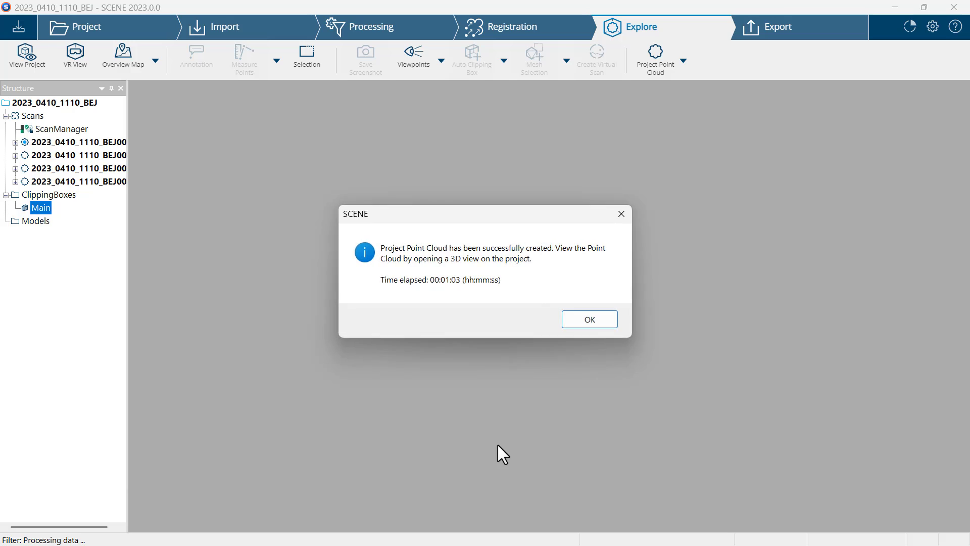
pyautogui.moveTo(588, 320)
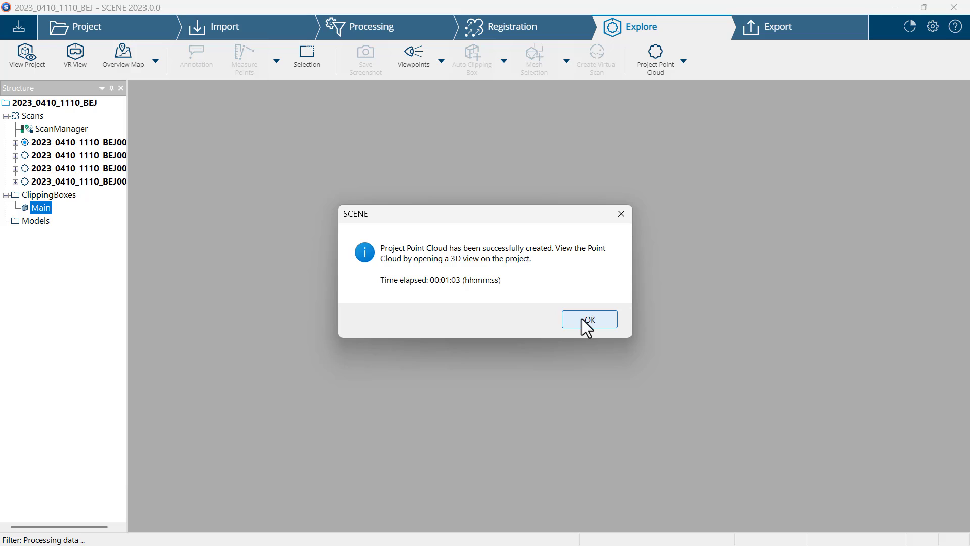
pyautogui.click(588, 319)
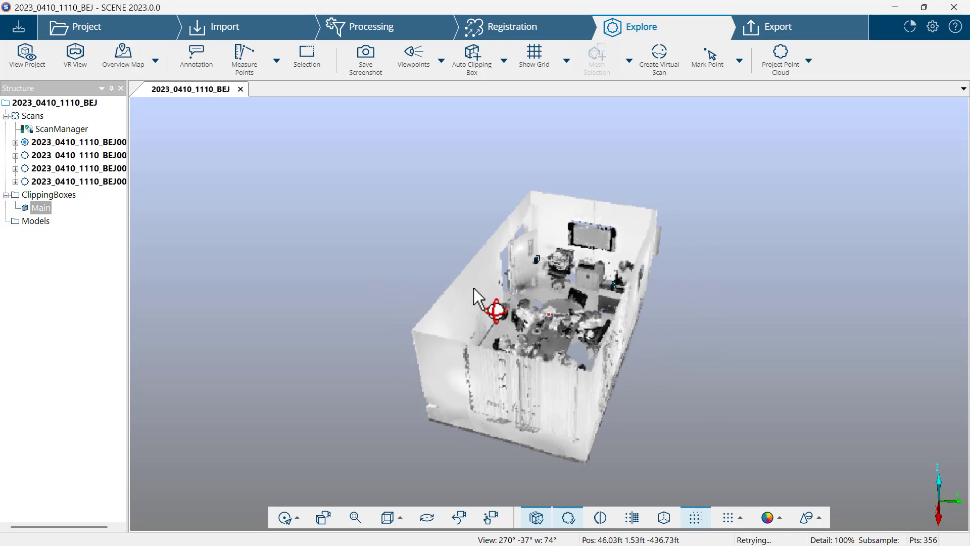
pyautogui.moveTo(495, 312); pyautogui.dragTo(364, 325)
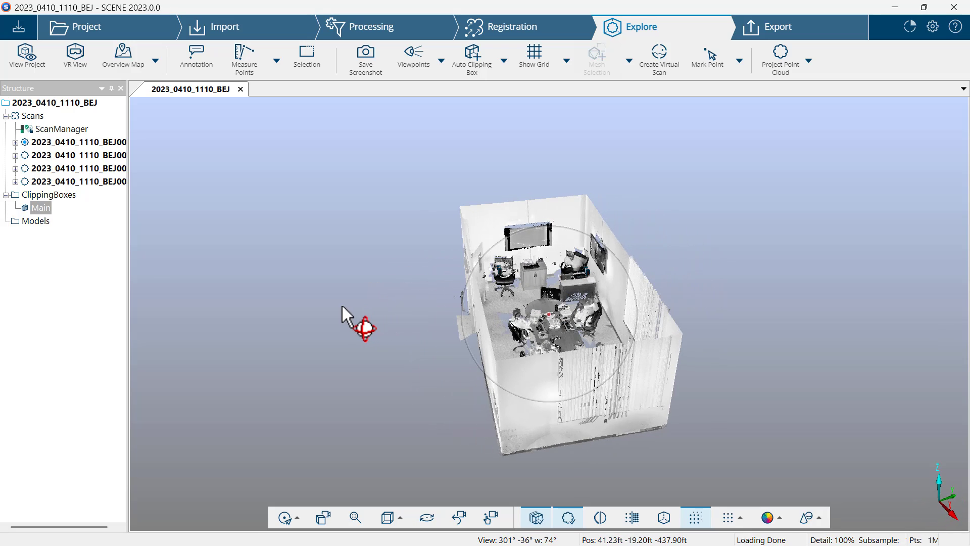
pyautogui.moveTo(361, 327); pyautogui.dragTo(393, 282)
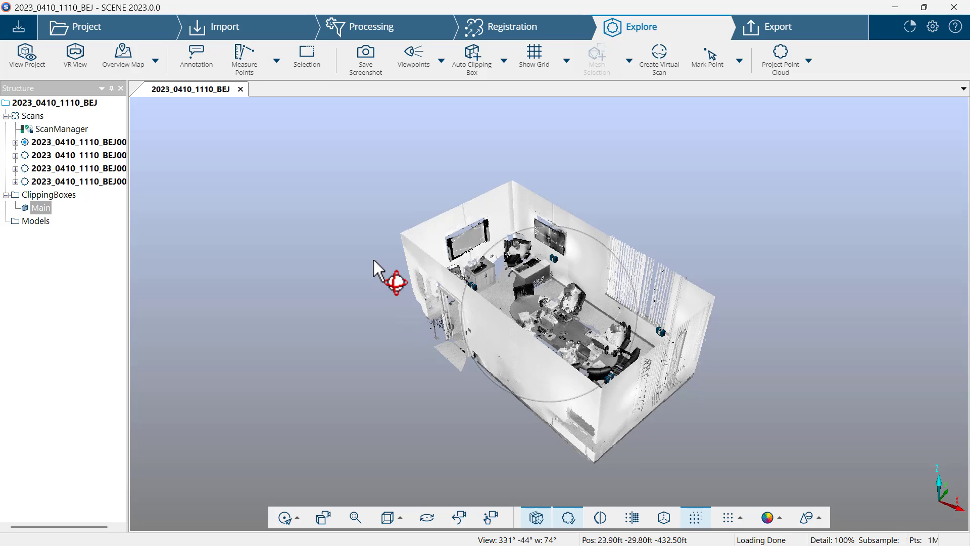